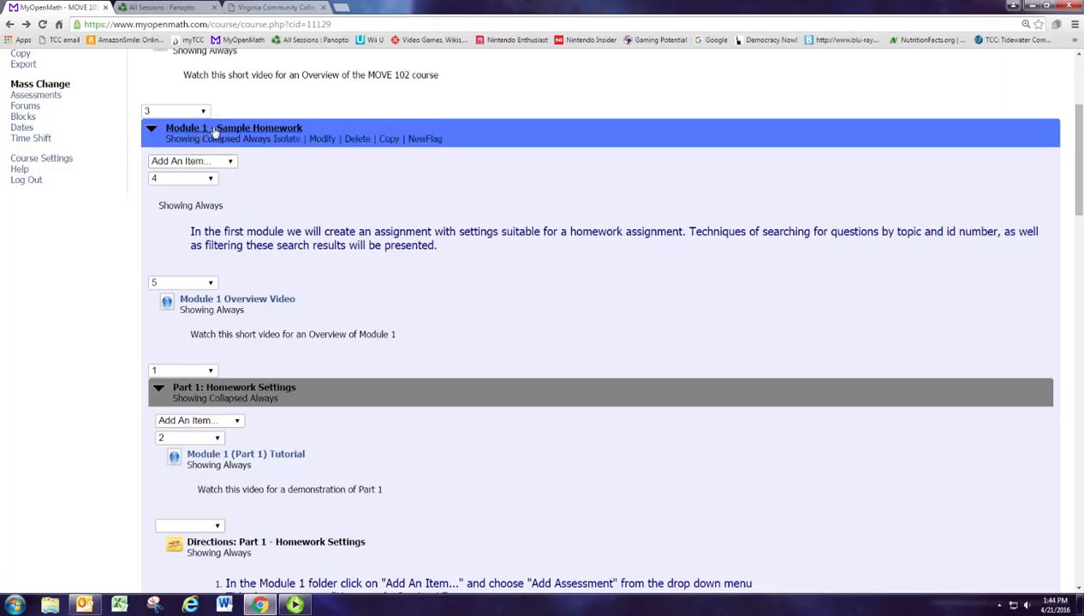
# - Add a new Assessment item to Module 1 - Sample Homework
pyautogui.click(192, 161)
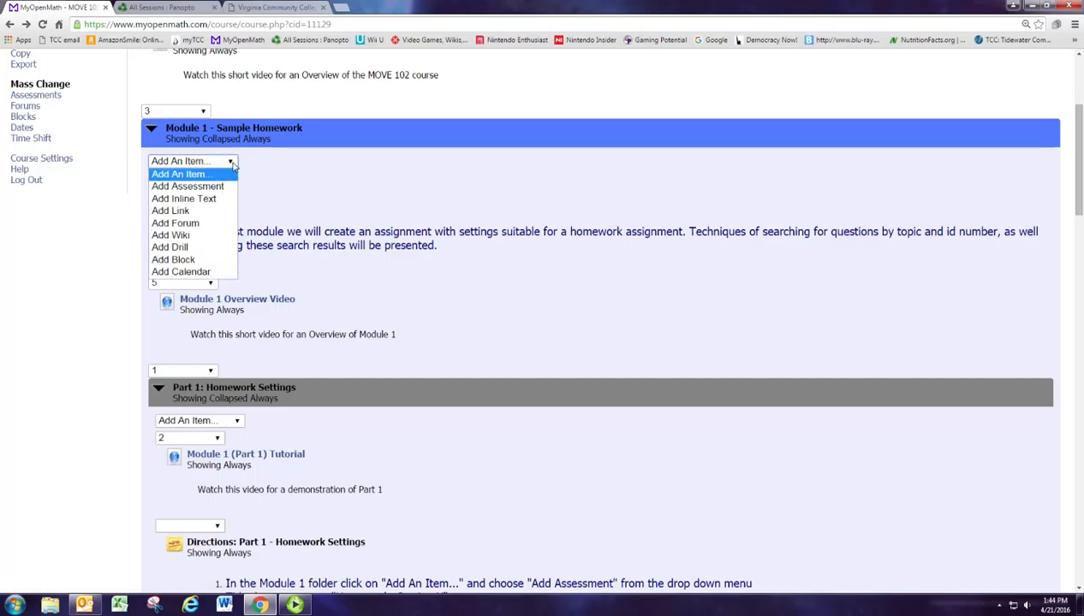
pyautogui.moveTo(186, 185)
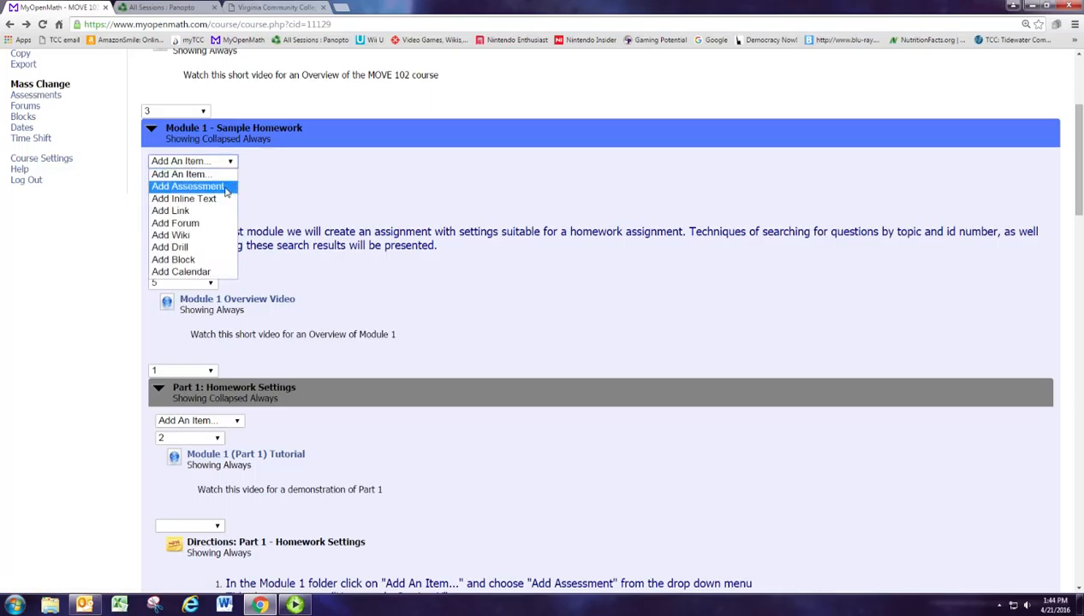
pyautogui.click(187, 187)
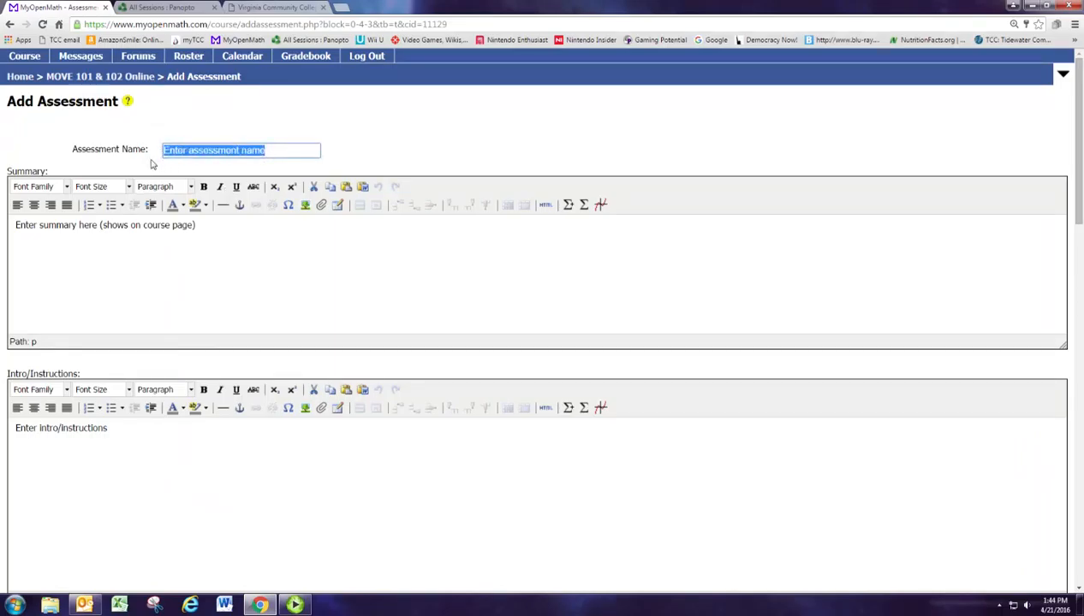
# - Name the assessment 'Homework: Section X', leaving summary and instructions empty
pyautogui.write('Hi')
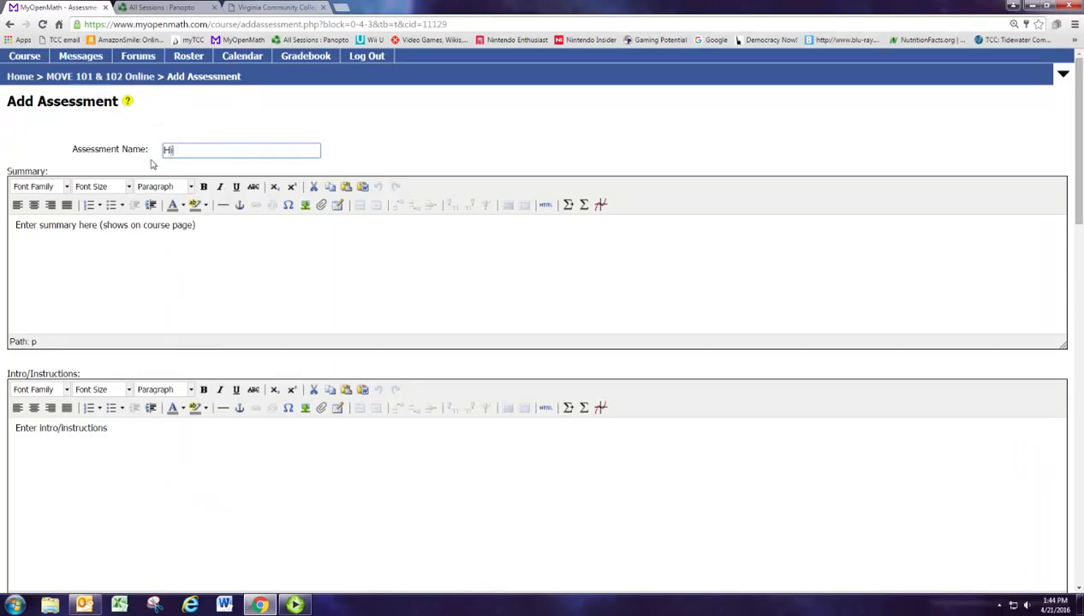
pyautogui.write('Homew')
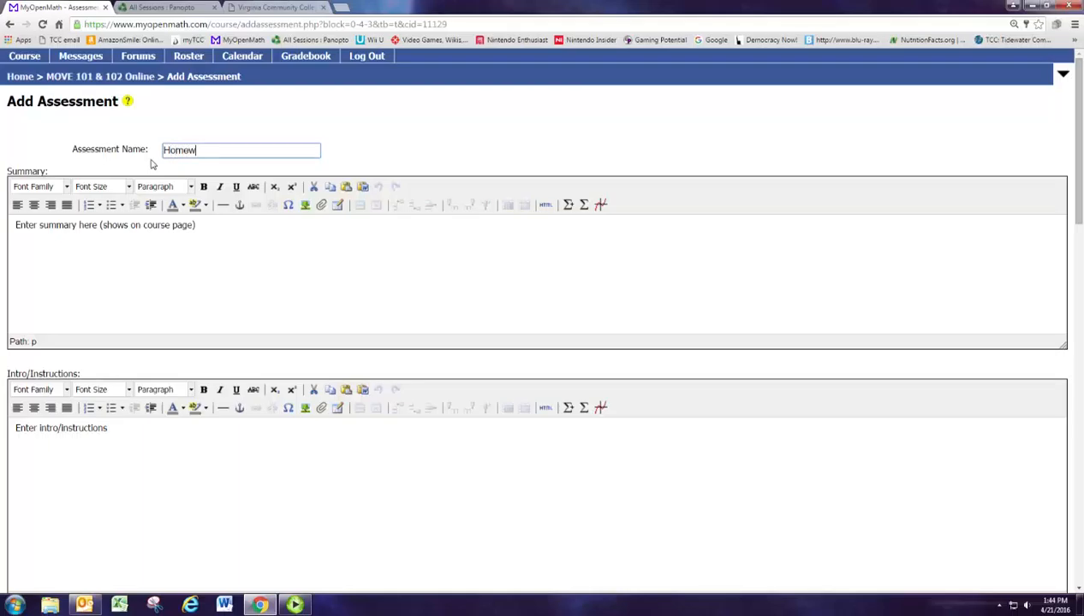
pyautogui.write('ork')
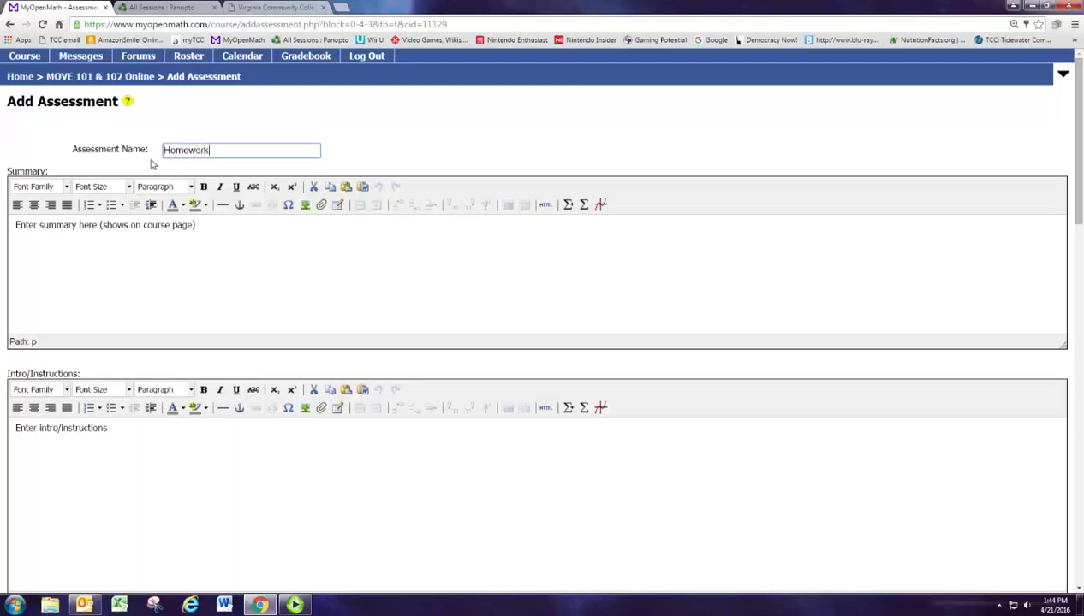
pyautogui.write(': Section')
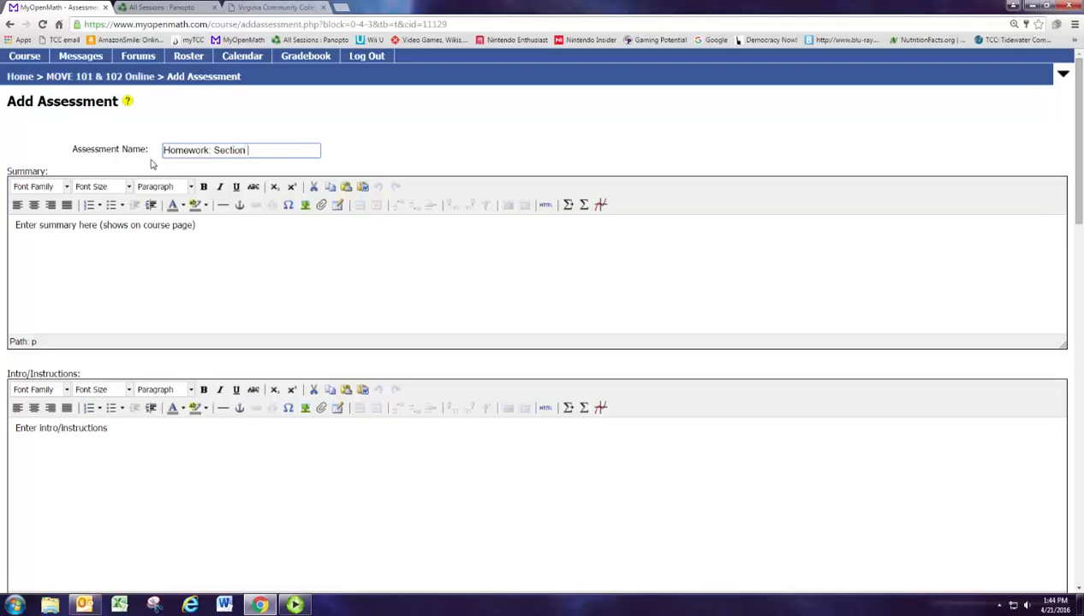
pyautogui.write('X')
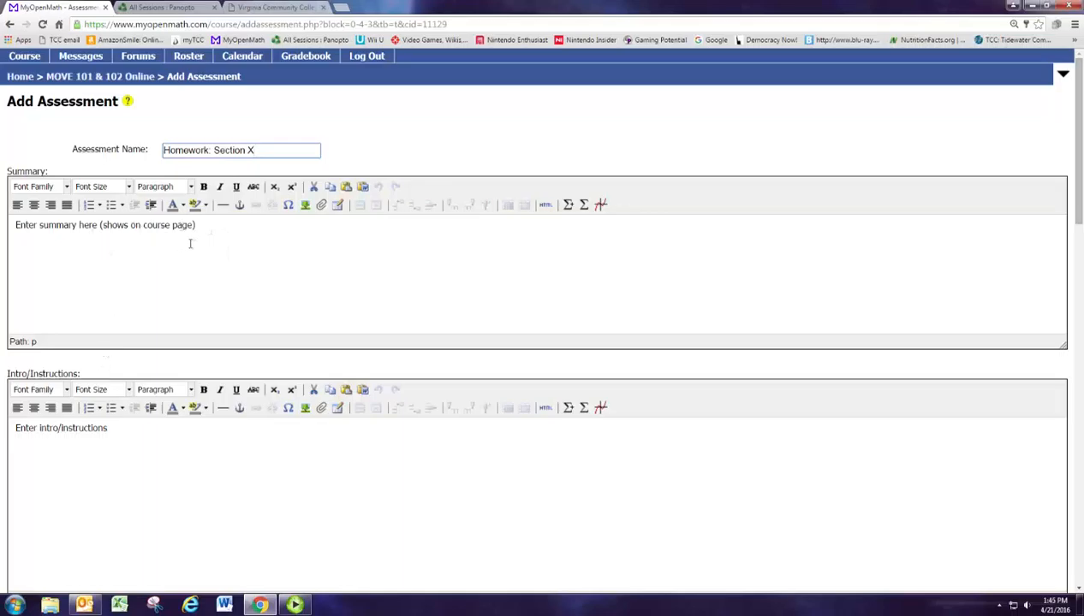
pyautogui.moveTo(192, 243)
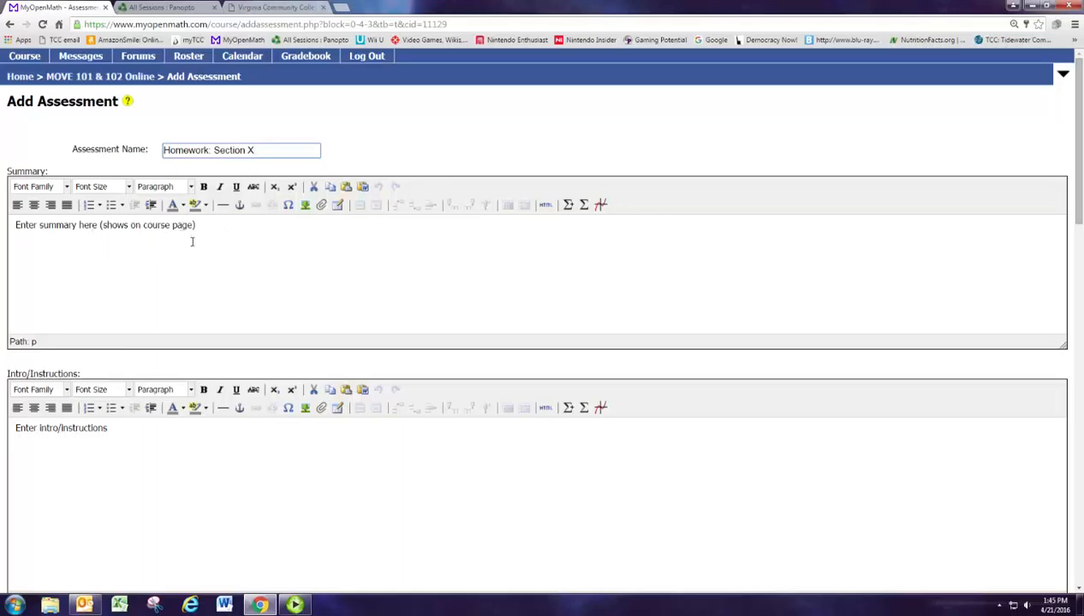
pyautogui.scroll(-3)
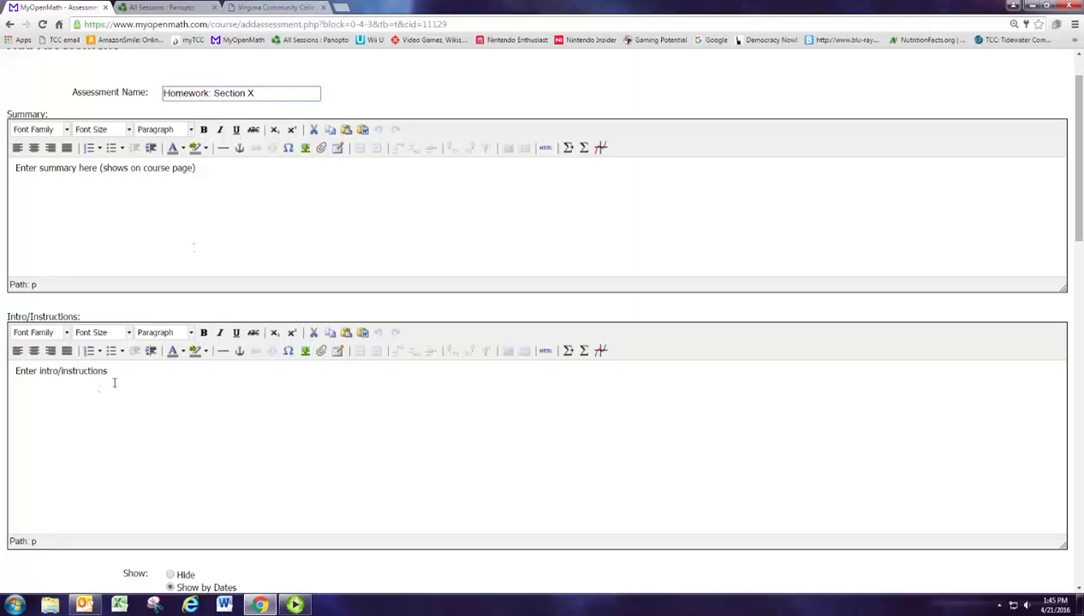
pyautogui.scroll(-3)
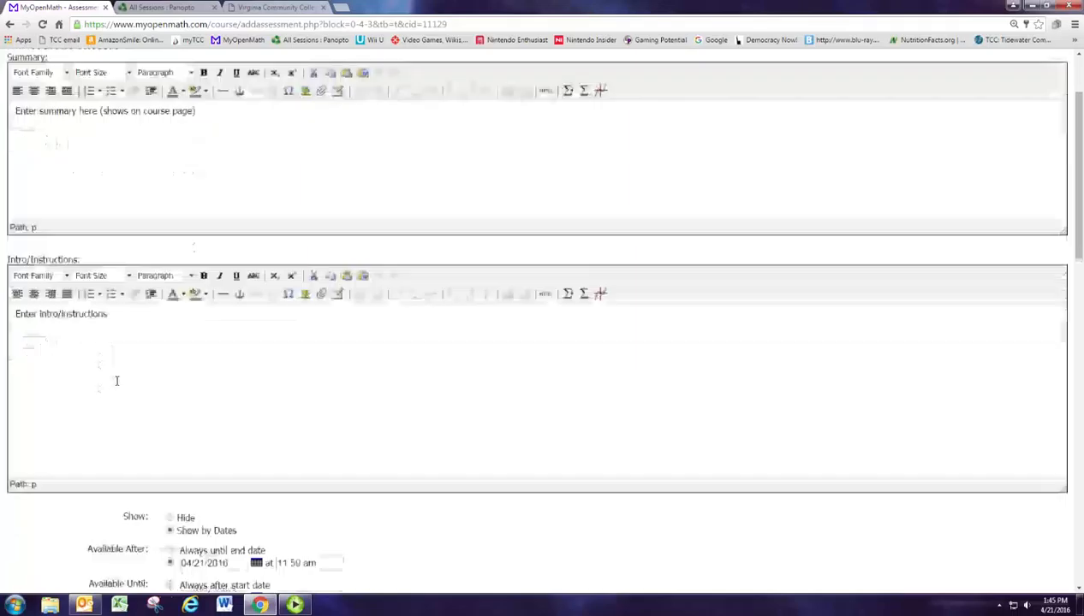
pyautogui.scroll(-3)
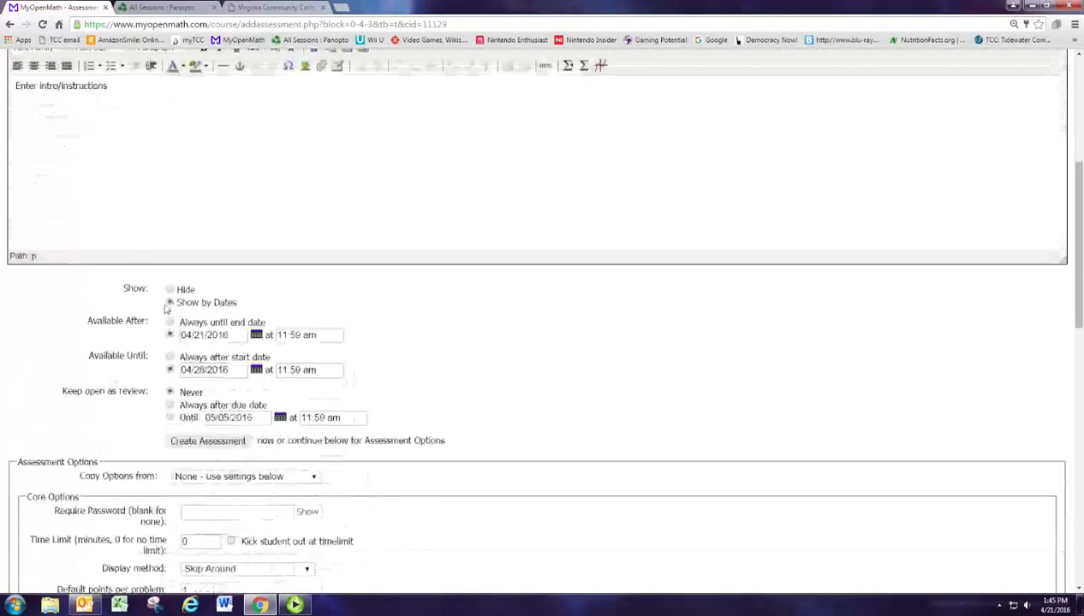
pyautogui.click(171, 290)
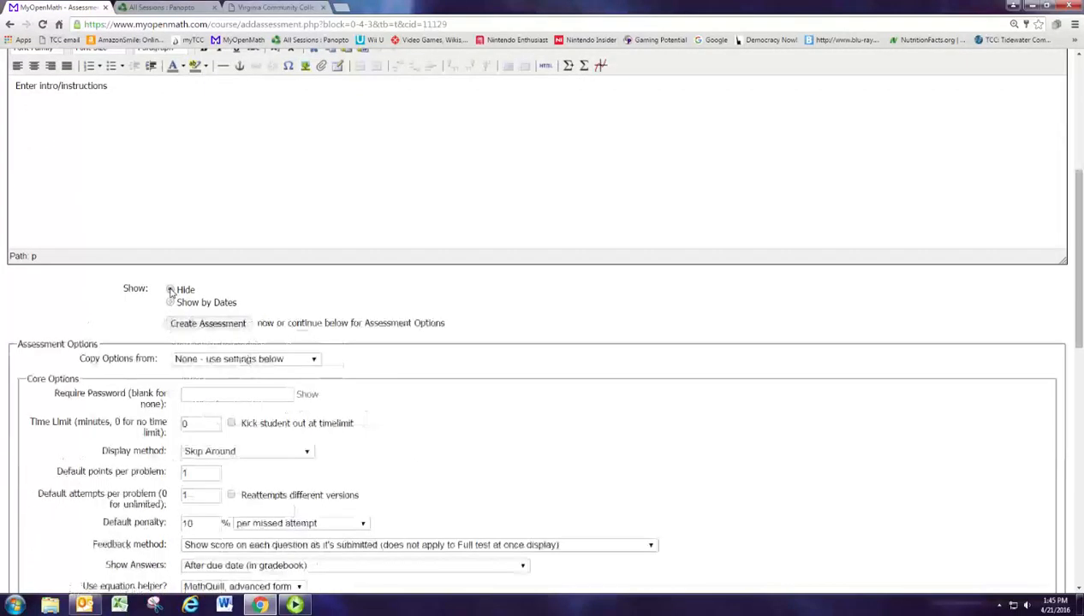
pyautogui.click(172, 301)
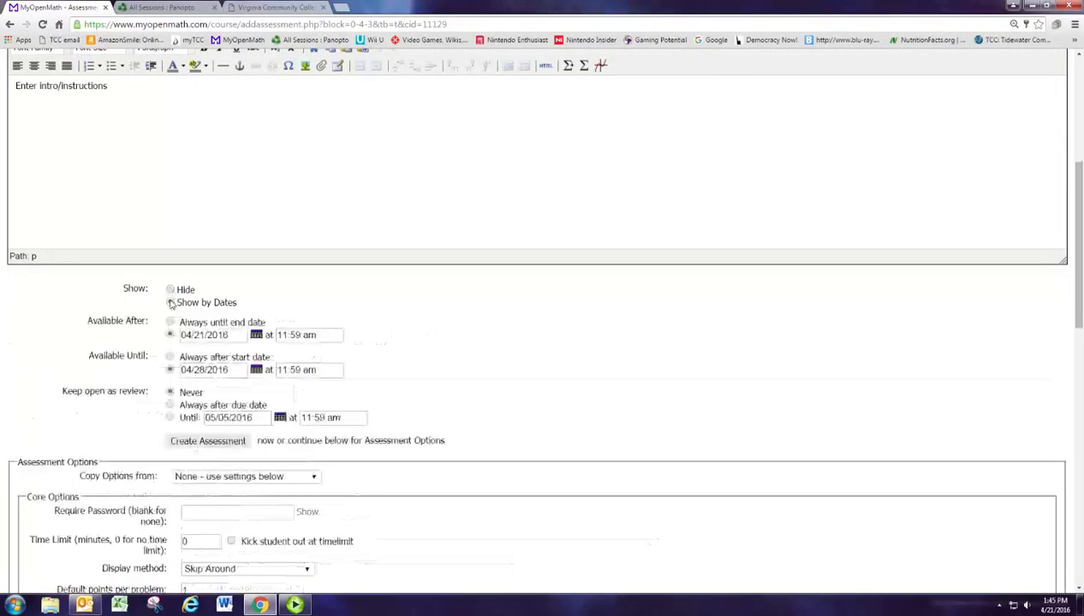
pyautogui.click(169, 301)
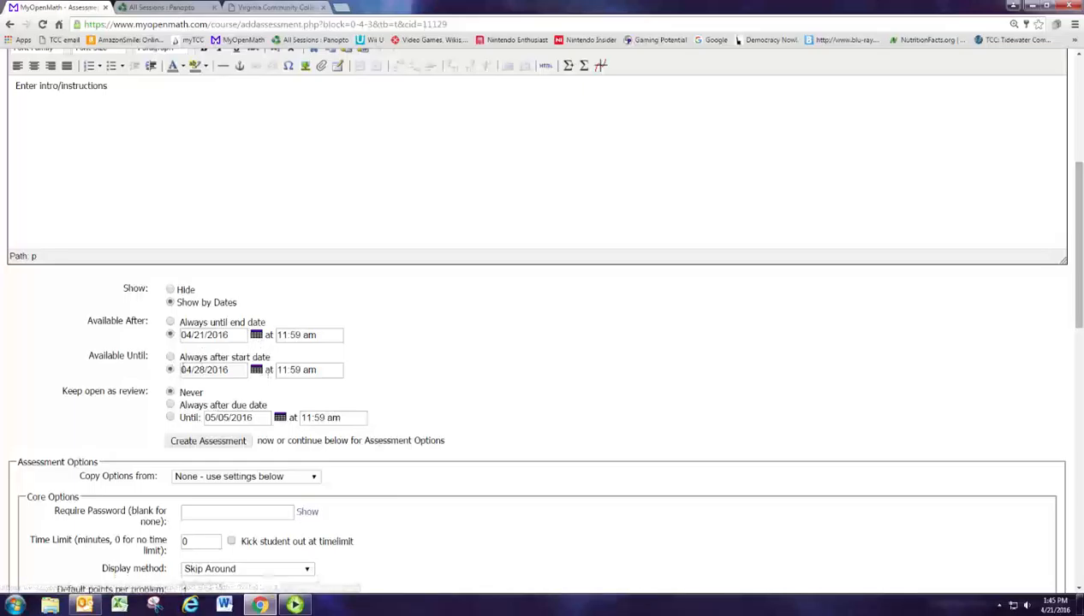
pyautogui.moveTo(161, 400)
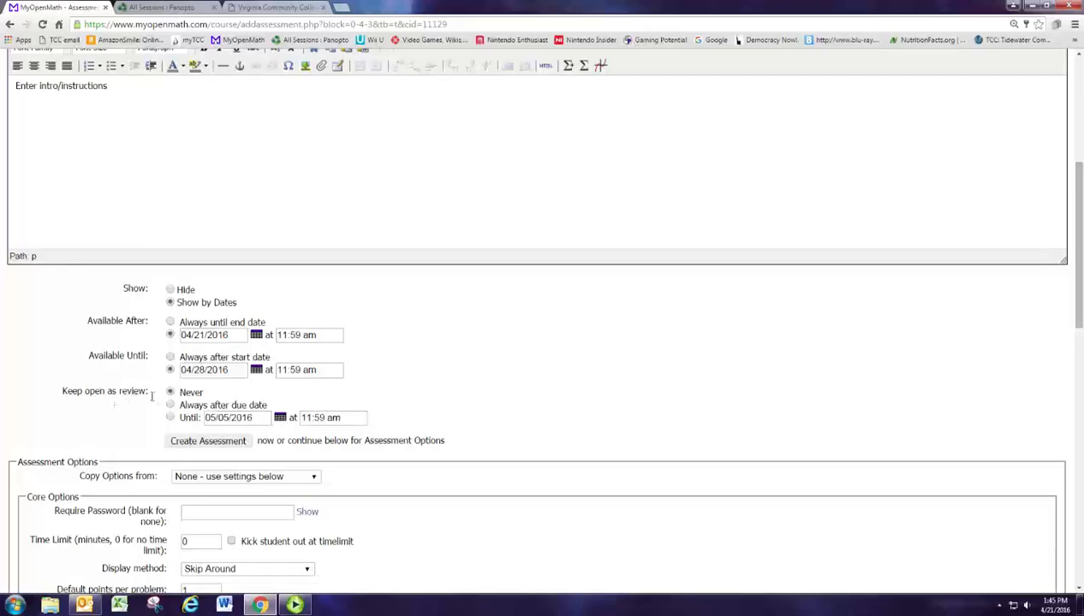
pyautogui.moveTo(157, 397)
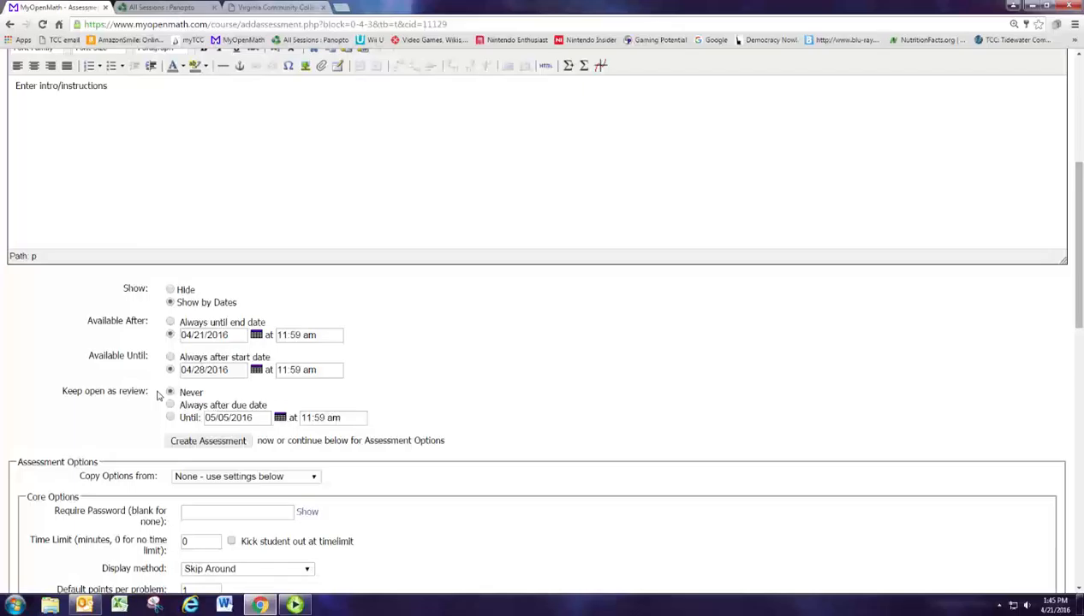
pyautogui.moveTo(165, 392)
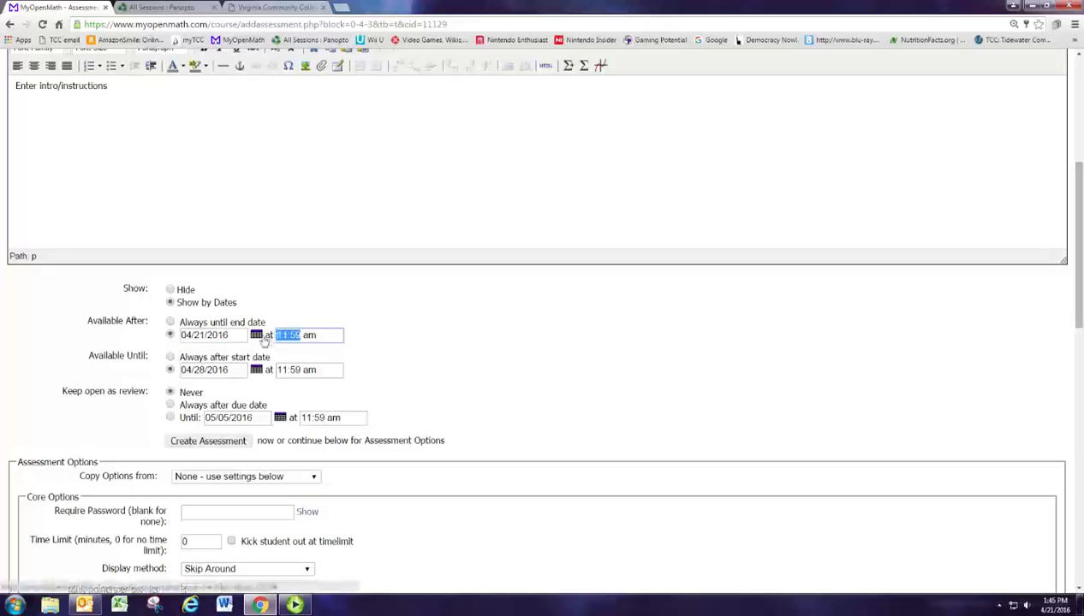
# - Set availability from 04/21/2016 12:01 am until 04/26/2016 11:00 am
pyautogui.write('12:01 am')
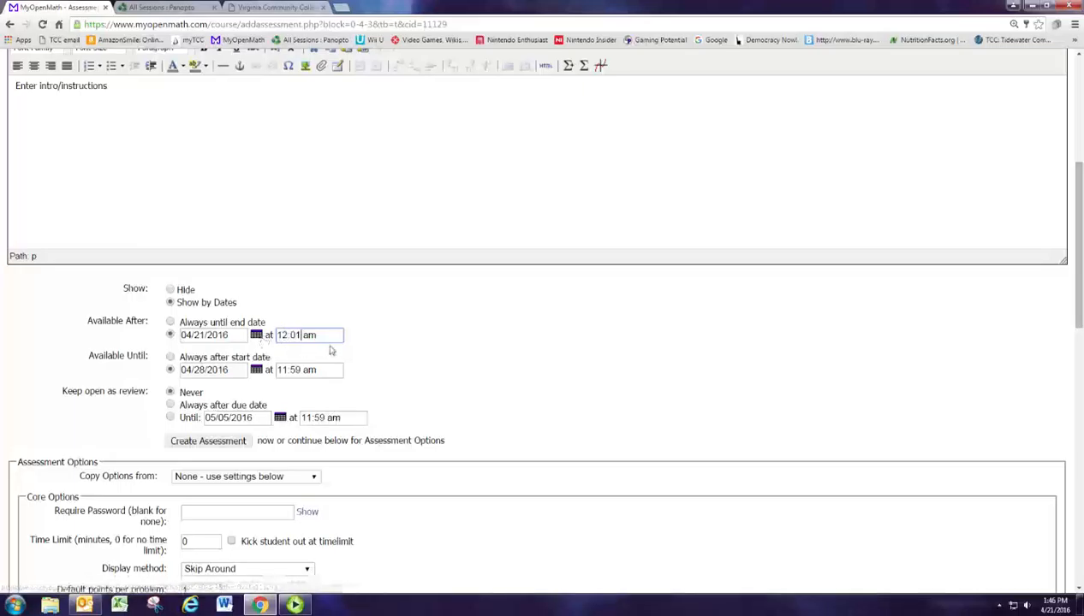
pyautogui.moveTo(169, 380)
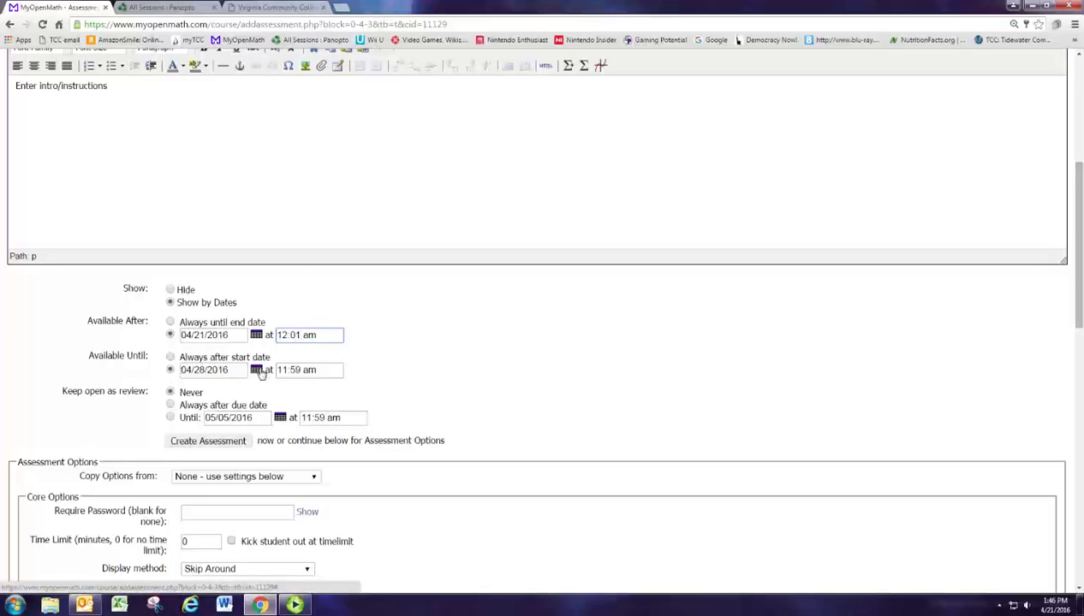
pyautogui.click(257, 370)
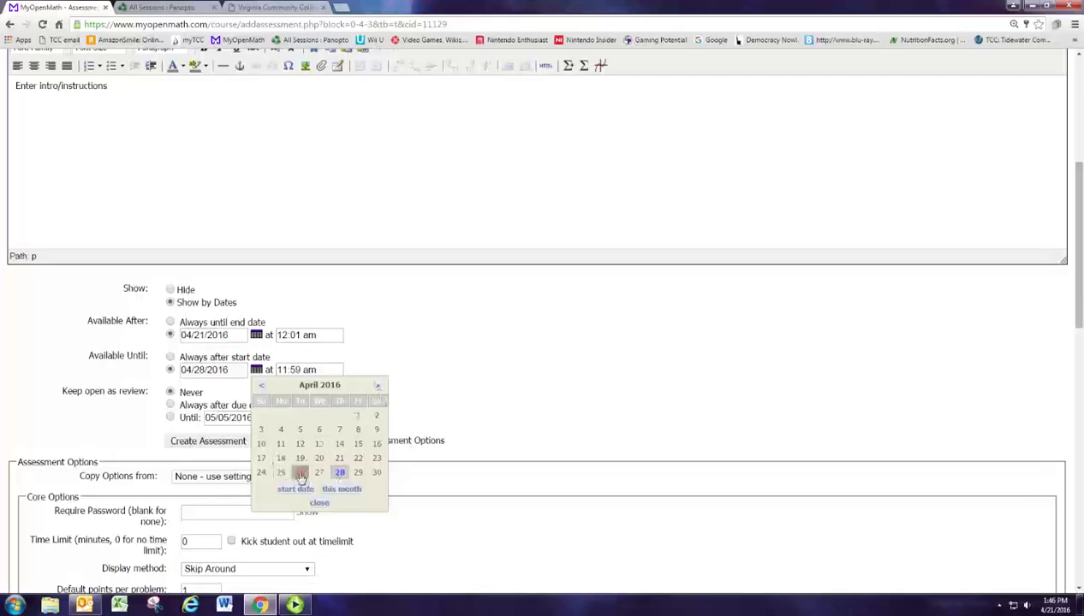
pyautogui.click(299, 473)
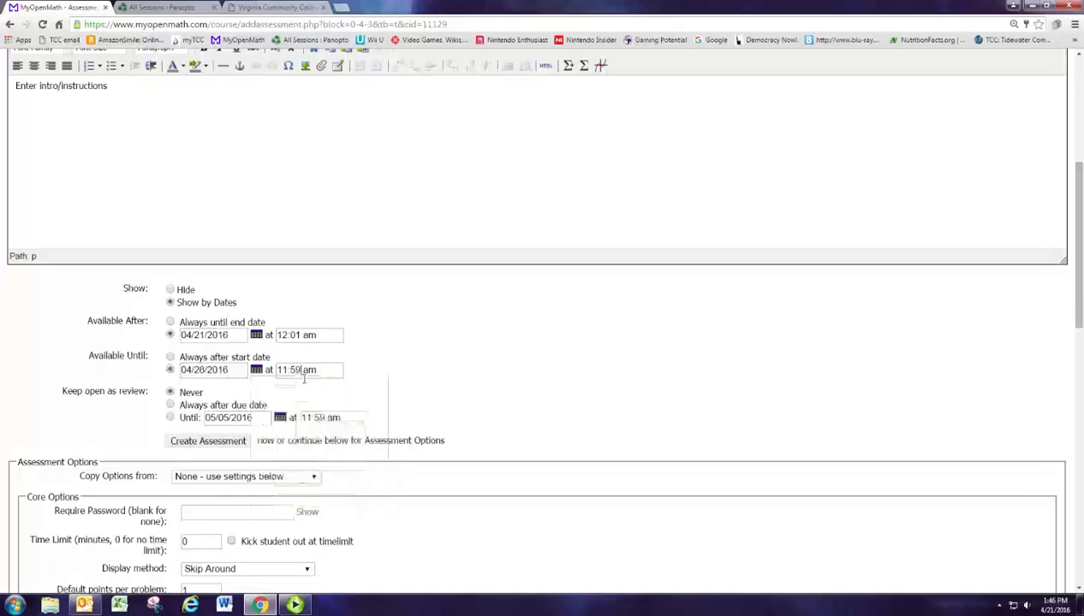
pyautogui.write('11:00 am')
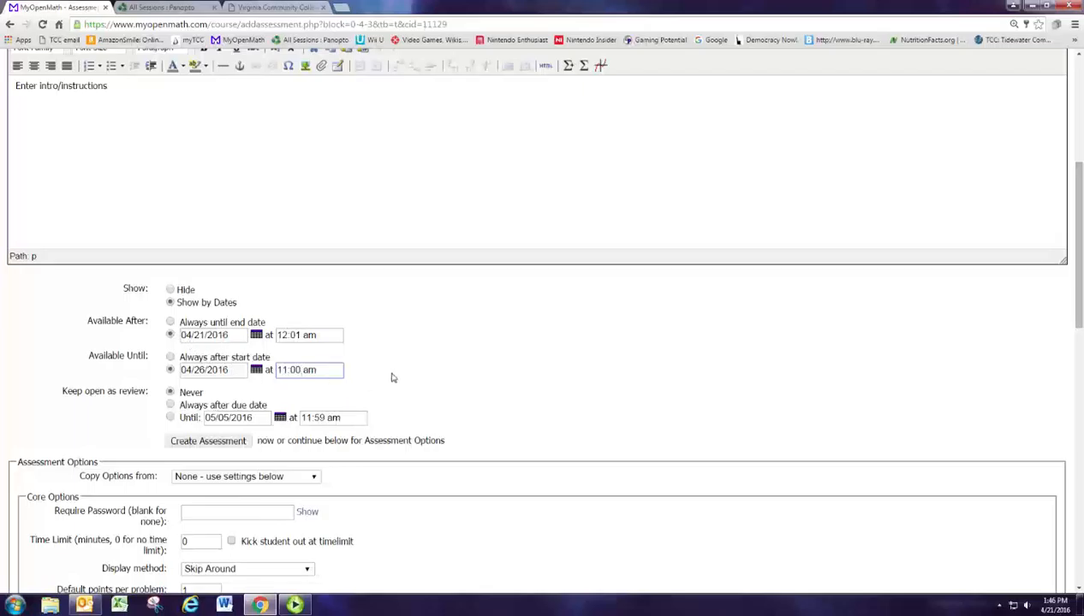
# - Set Keep open as review to 'Always after due date'
pyautogui.scroll(-3)
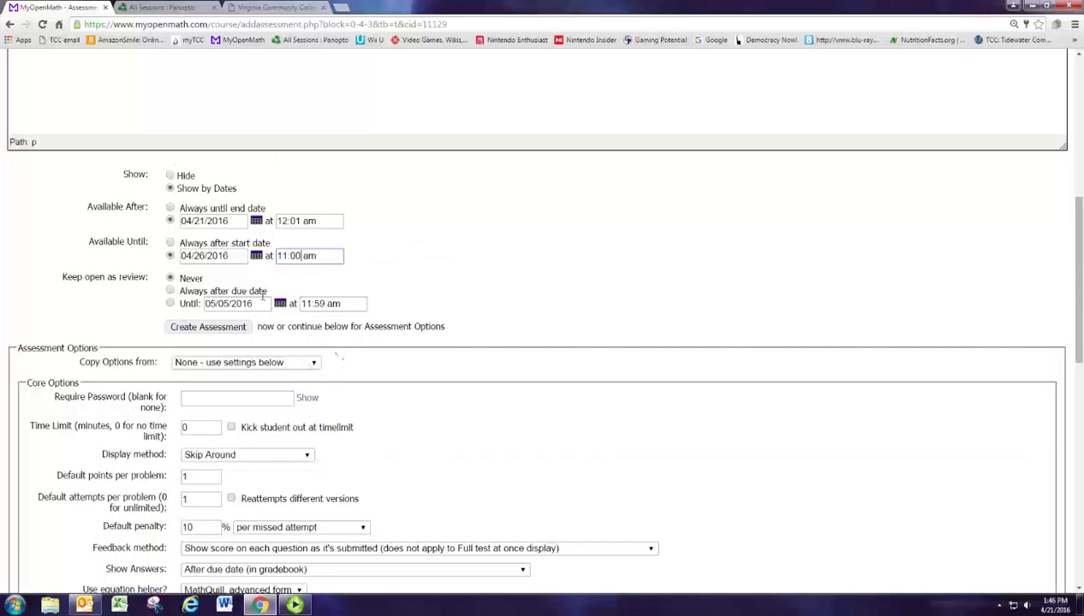
pyautogui.click(246, 363)
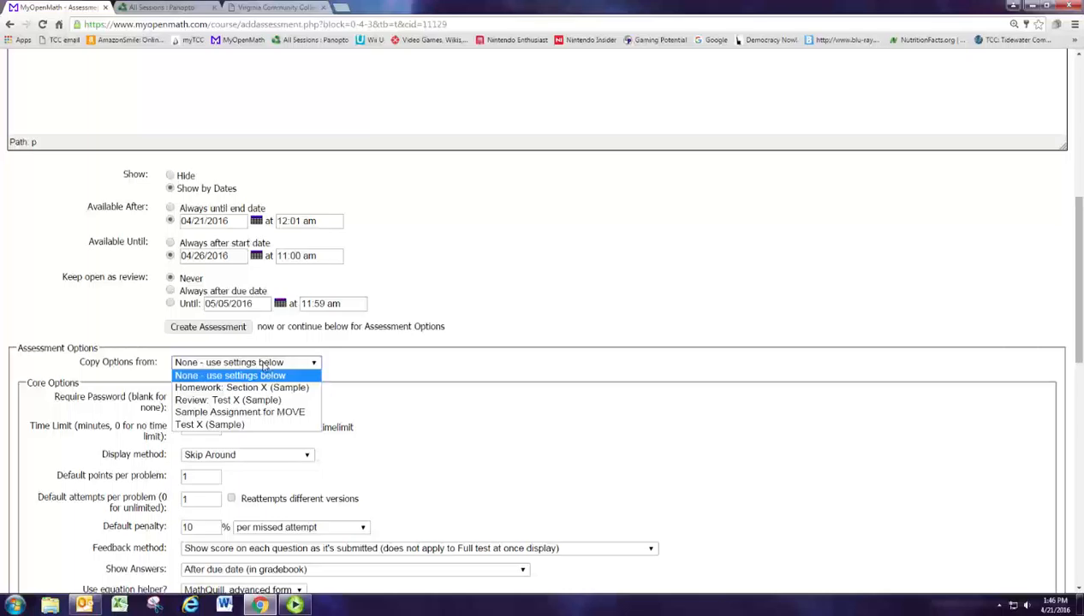
pyautogui.click(231, 375)
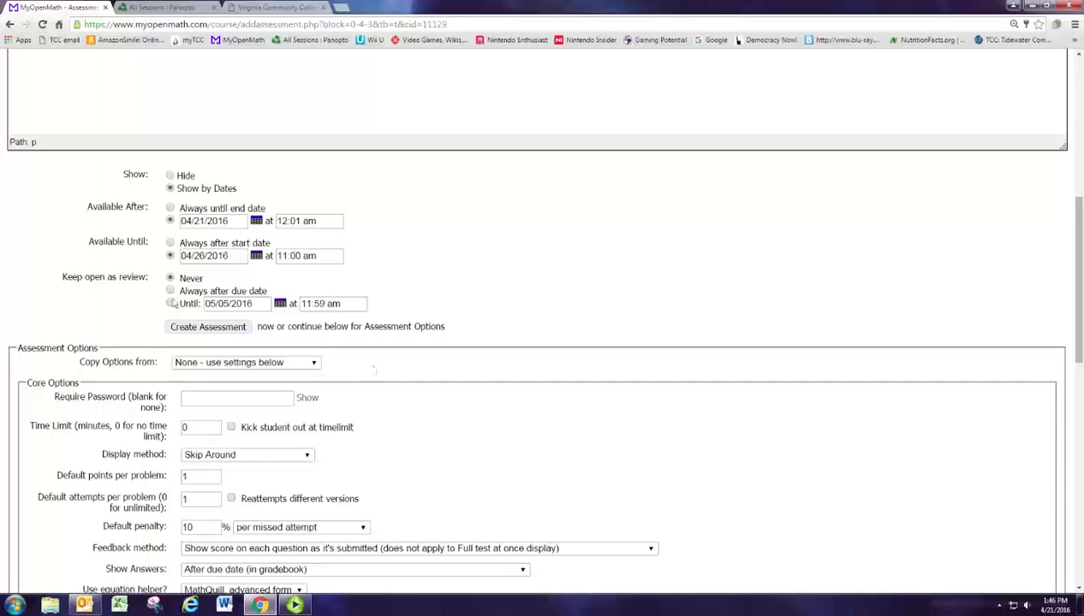
pyautogui.click(170, 303)
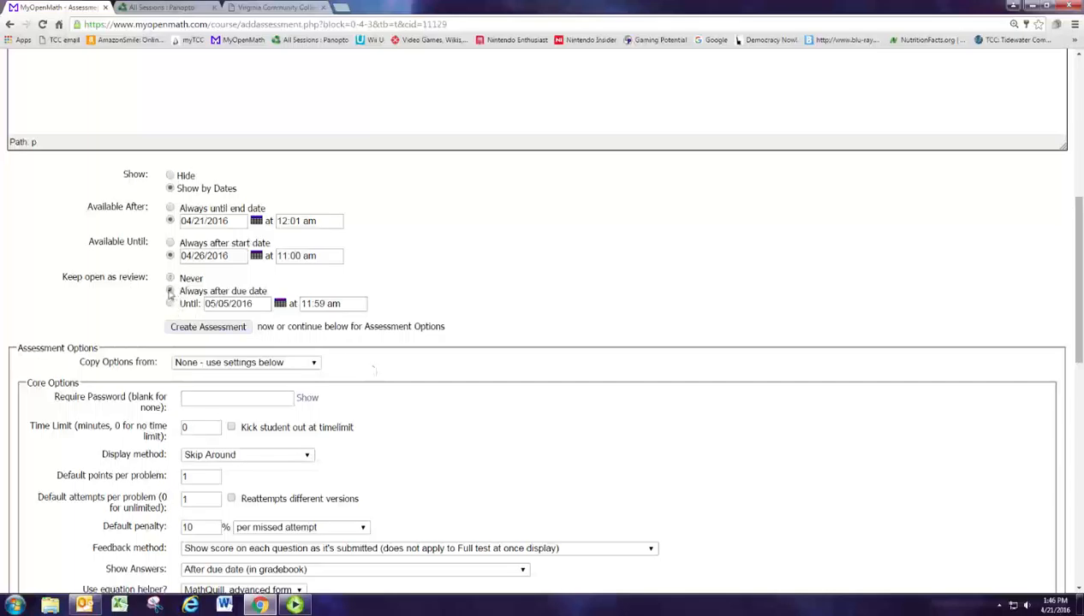
pyautogui.click(170, 277)
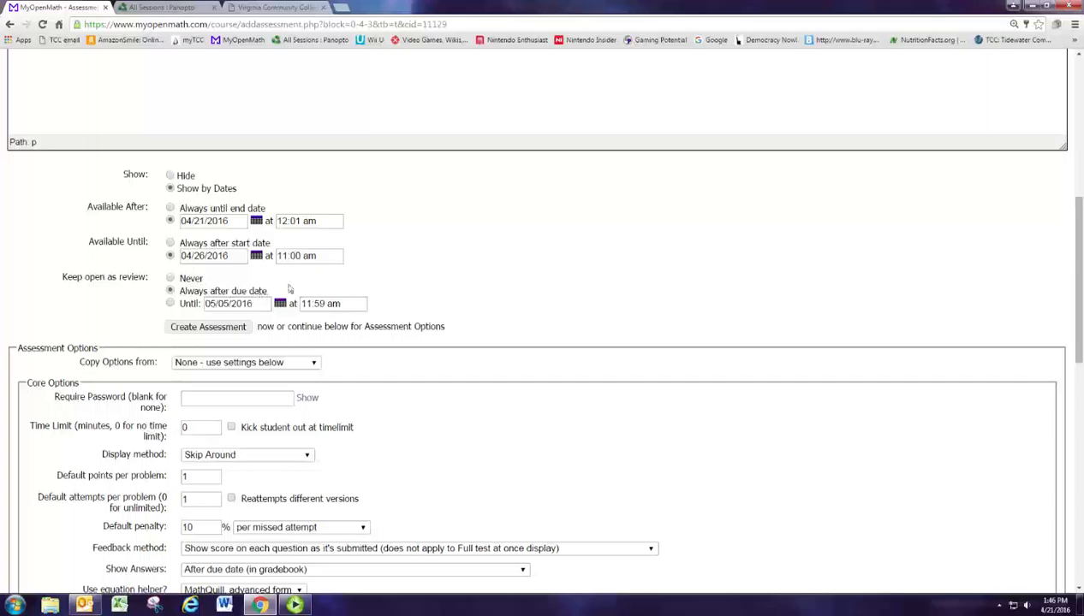
pyautogui.moveTo(284, 293)
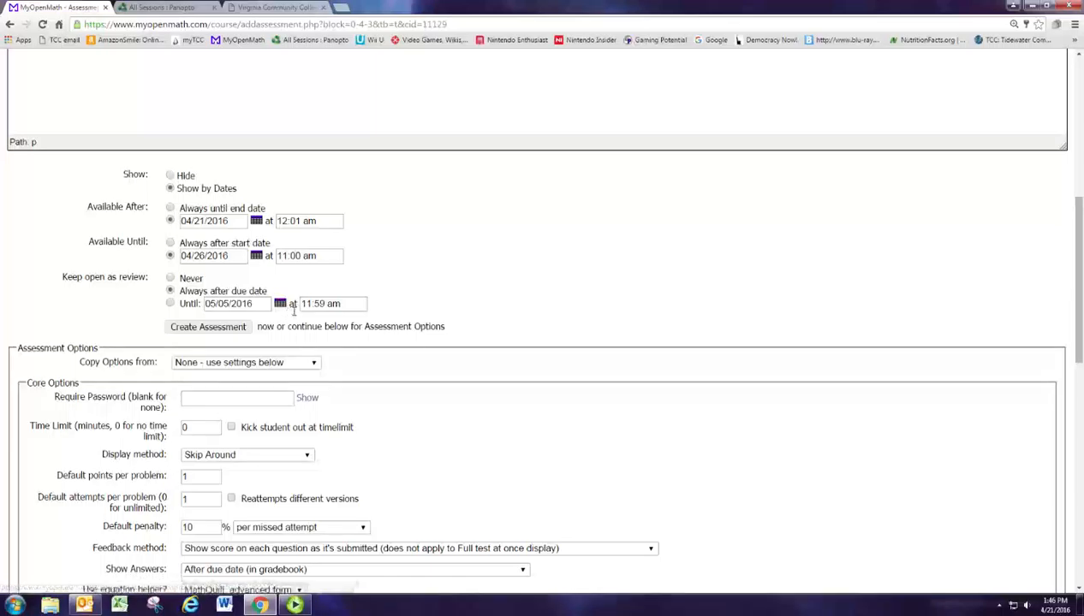
pyautogui.moveTo(328, 457)
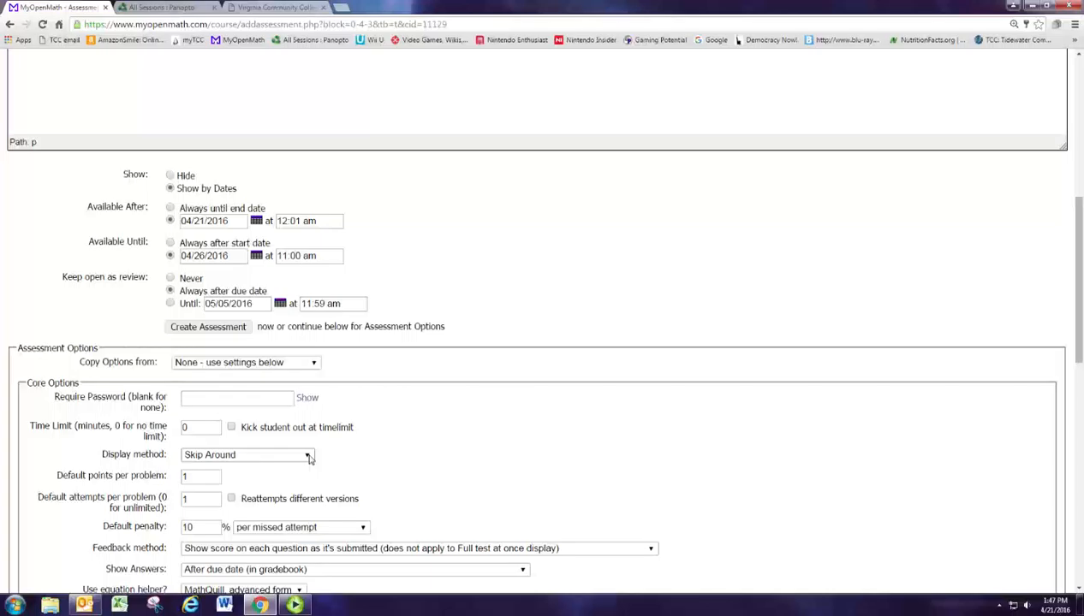
pyautogui.moveTo(311, 463)
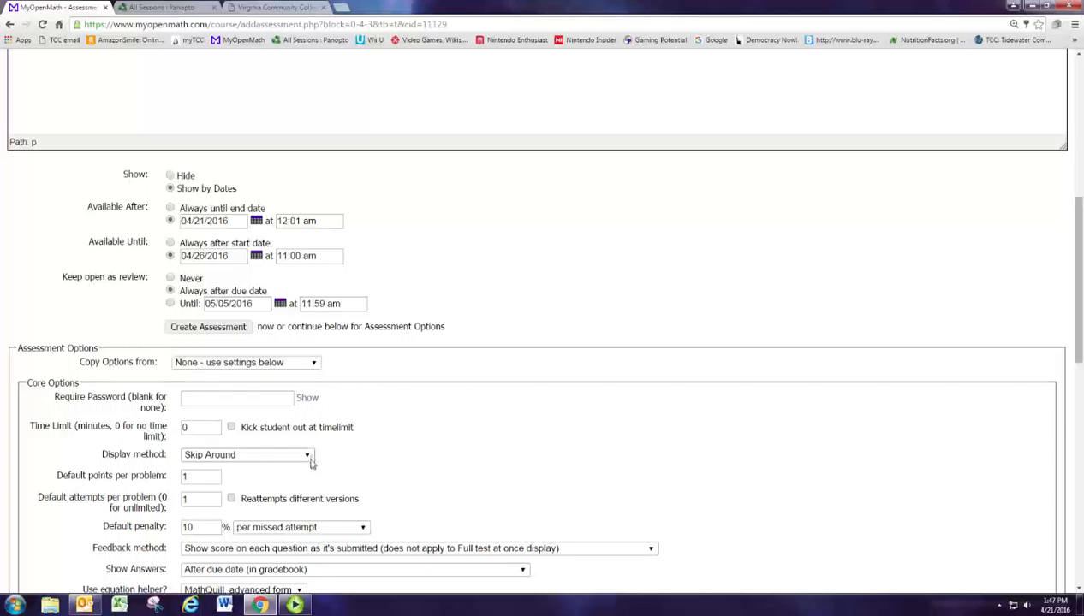
# - Set default attempts per problem to 3 with a default penalty of 0
pyautogui.scroll(-3)
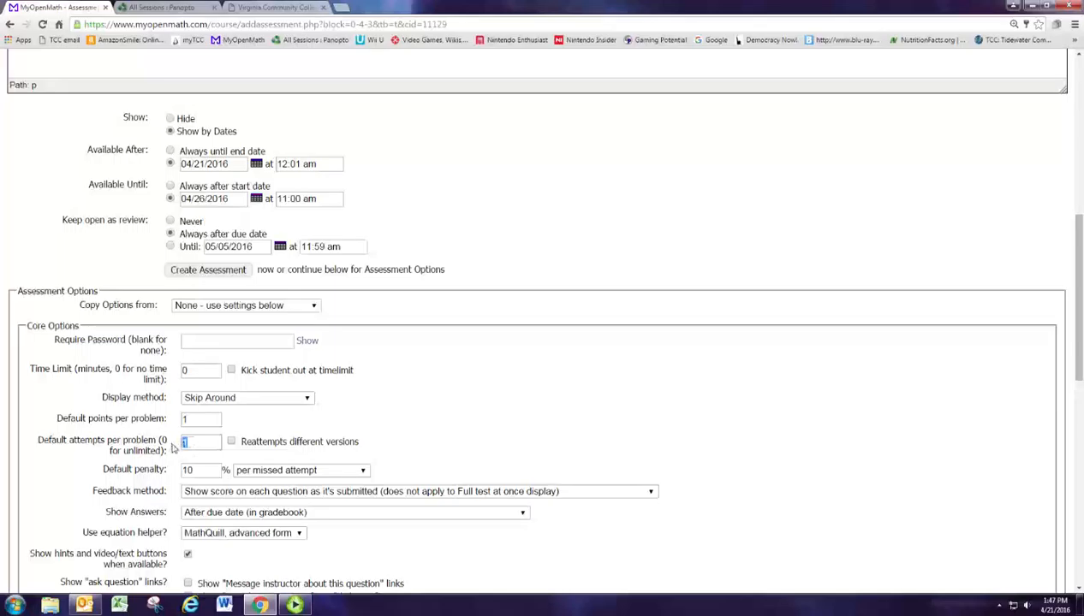
pyautogui.write('3')
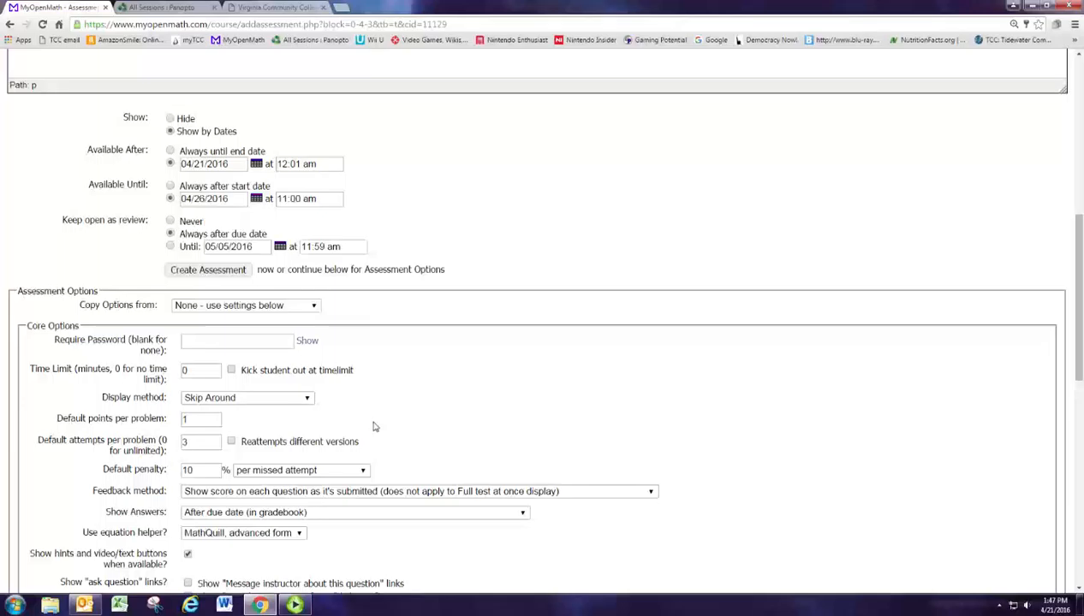
pyautogui.moveTo(378, 424)
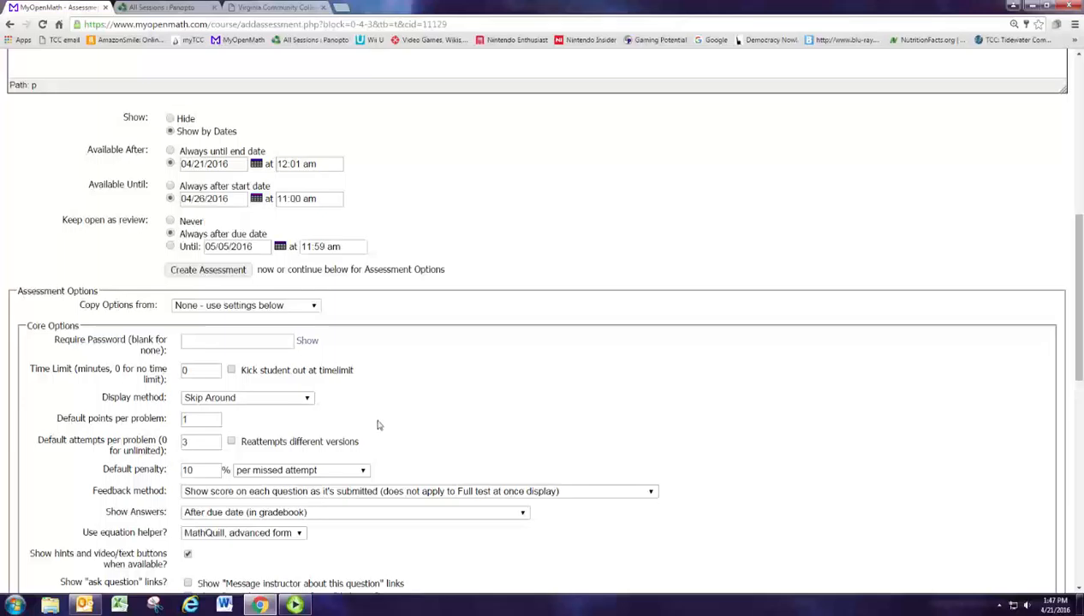
pyautogui.scroll(-3)
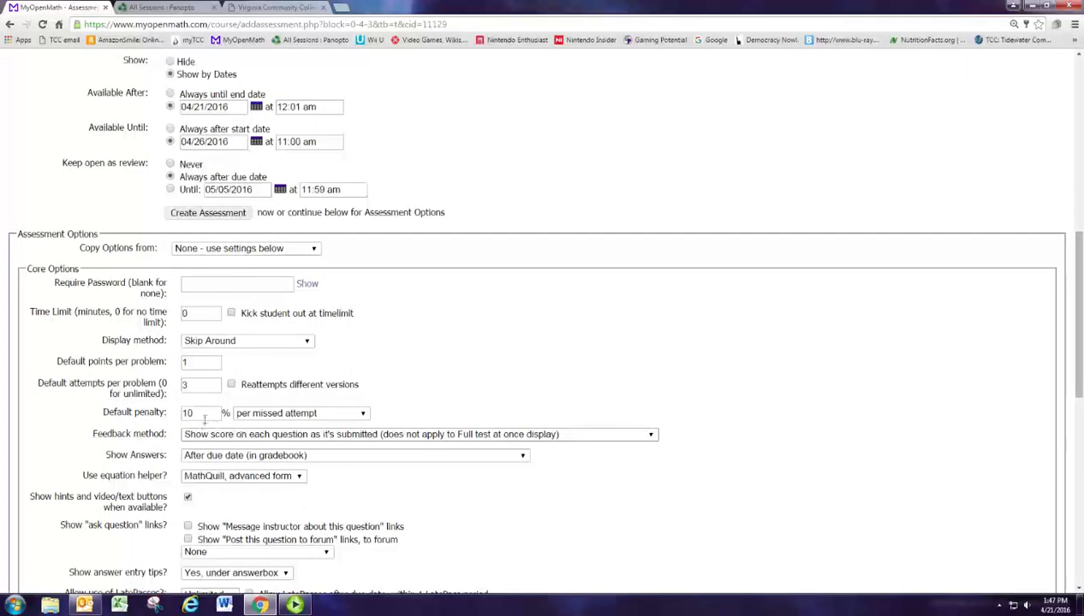
pyautogui.doubleClick(190, 413)
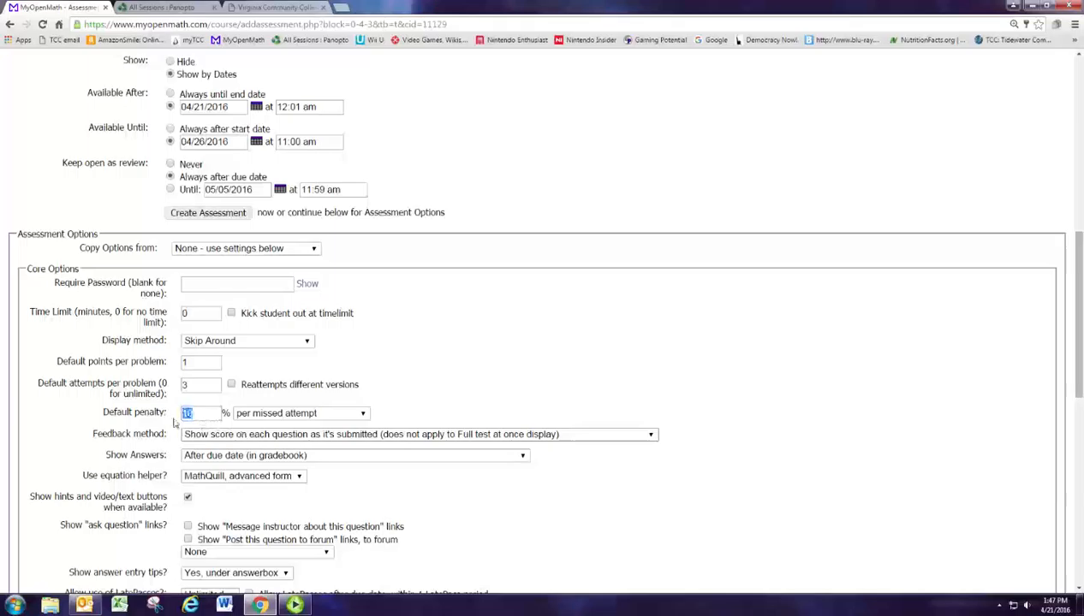
pyautogui.write('0')
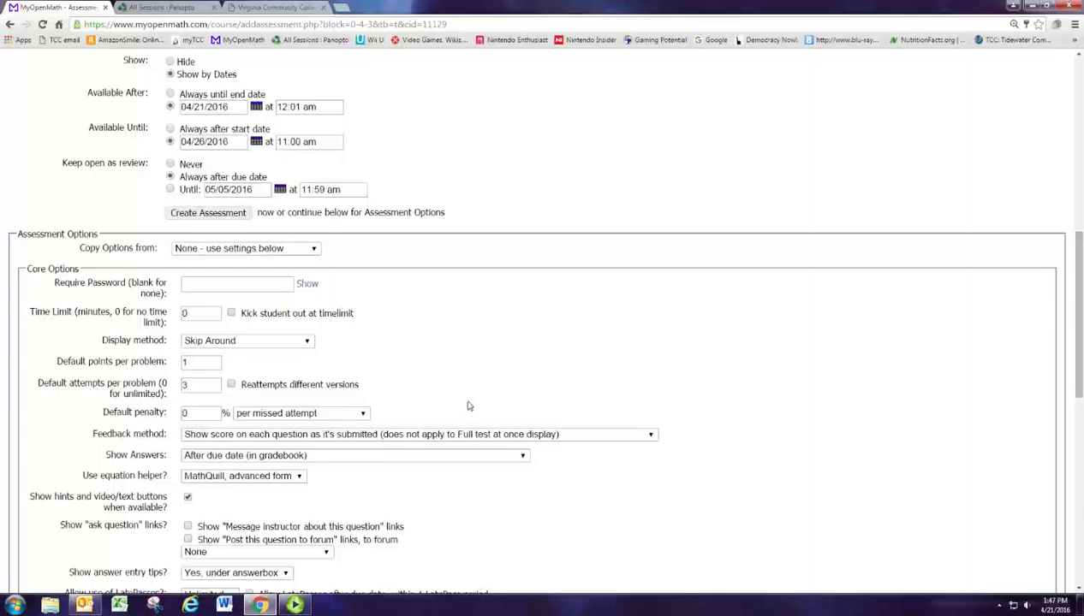
# - Choose Homework feedback with similar-question replacement and show answers after the last attempt
pyautogui.scroll(-3)
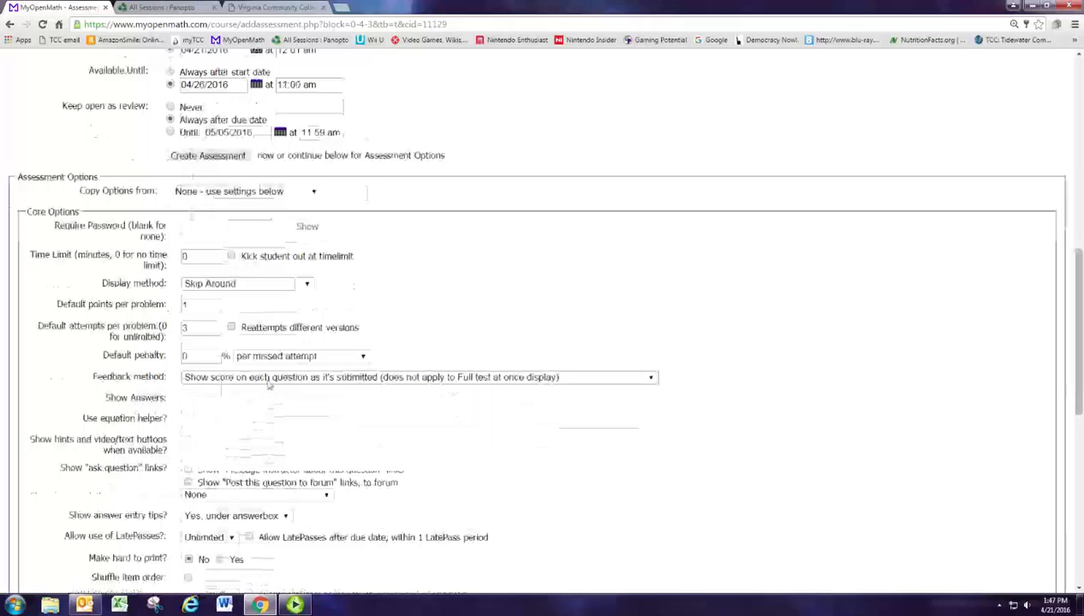
pyautogui.click(420, 377)
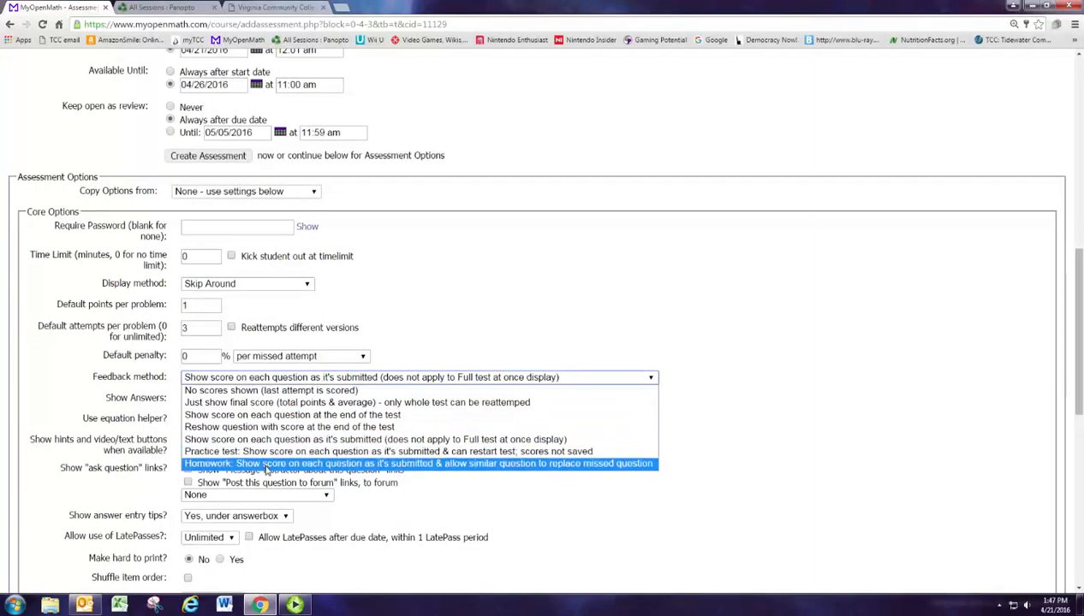
pyautogui.click(418, 463)
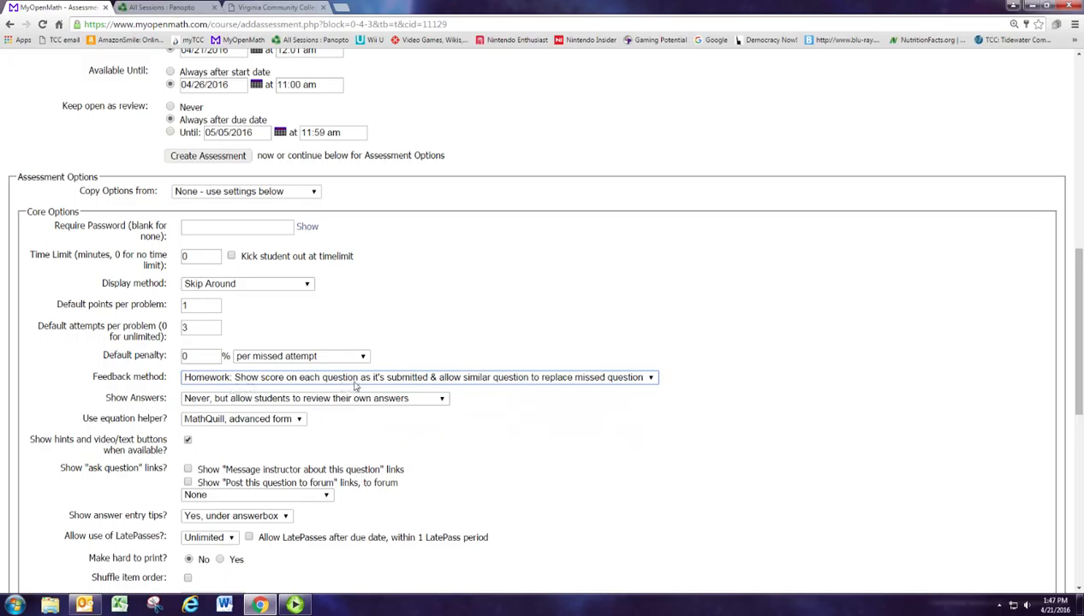
pyautogui.moveTo(339, 397)
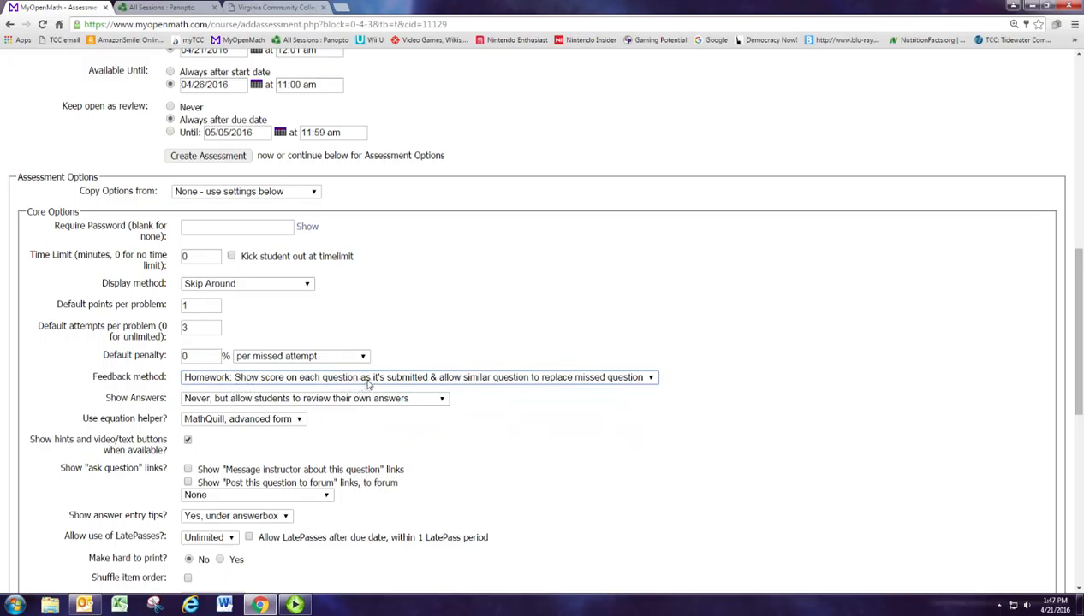
pyautogui.moveTo(264, 387)
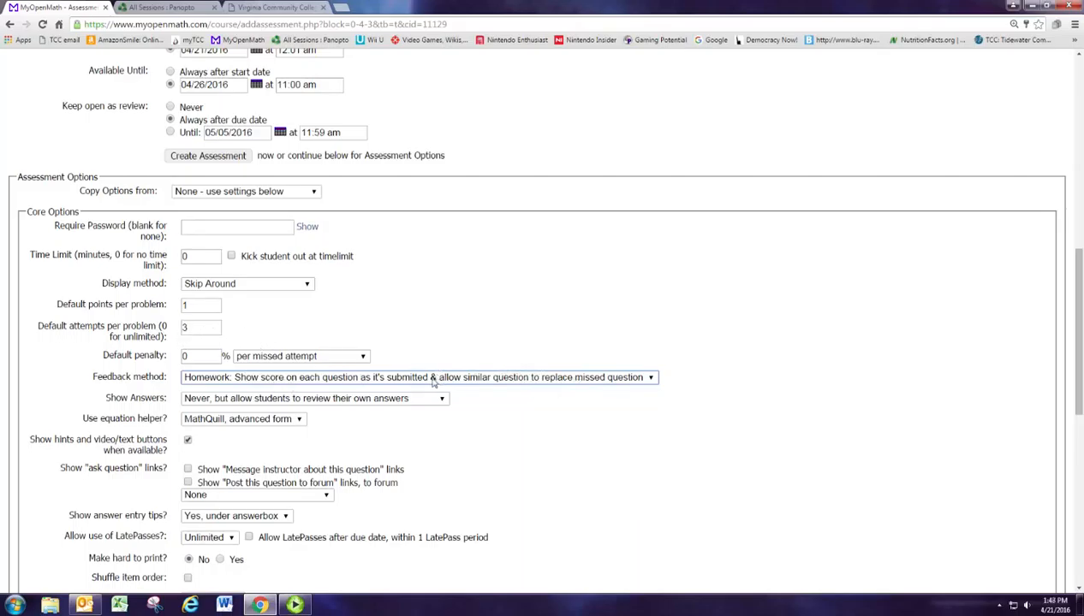
pyautogui.moveTo(507, 394)
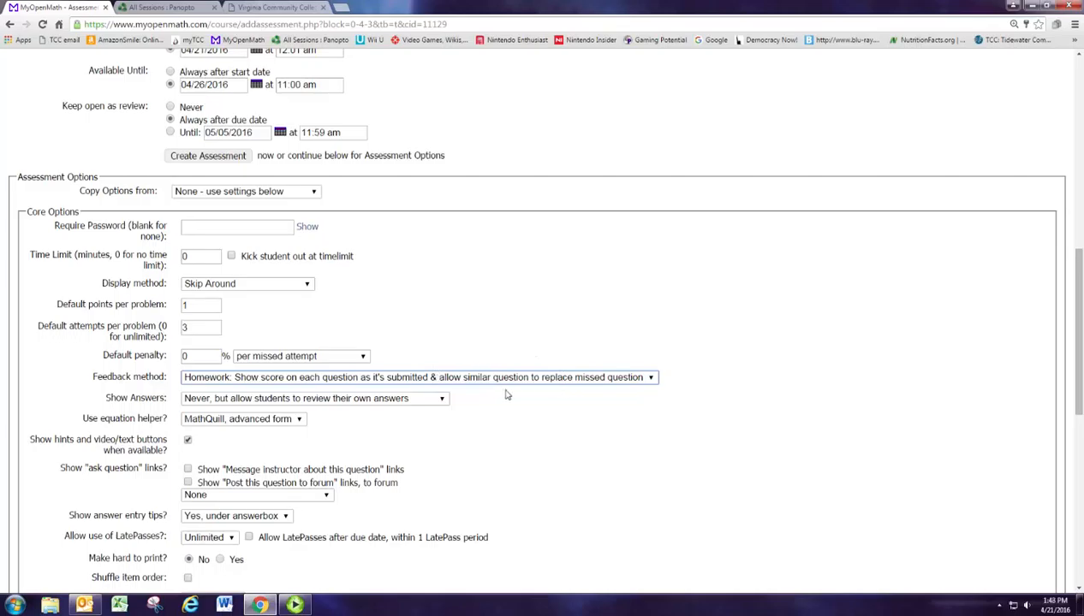
pyautogui.moveTo(462, 400)
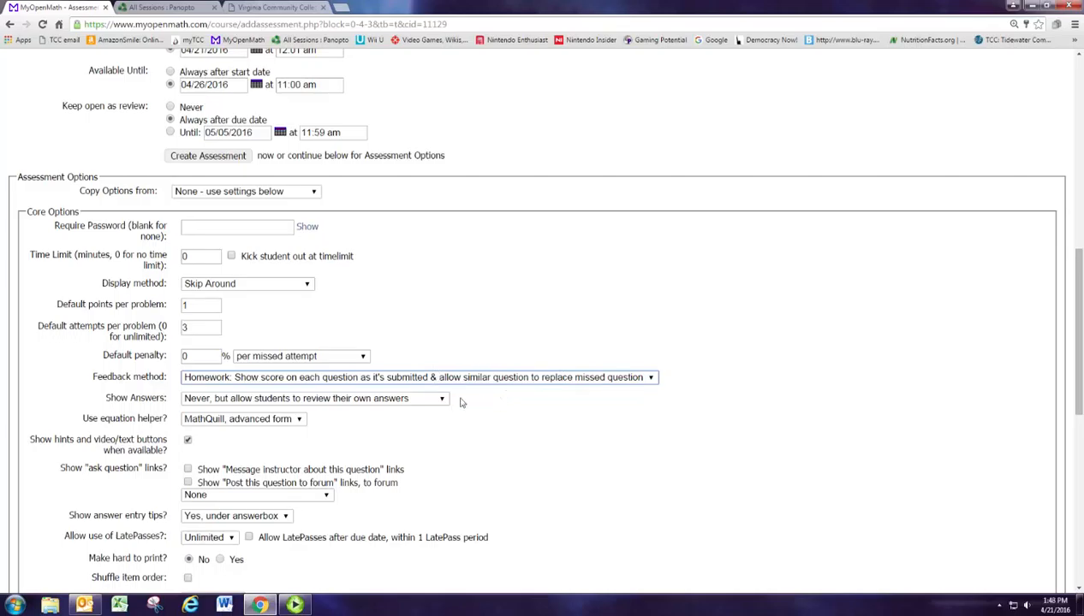
pyautogui.moveTo(442, 405)
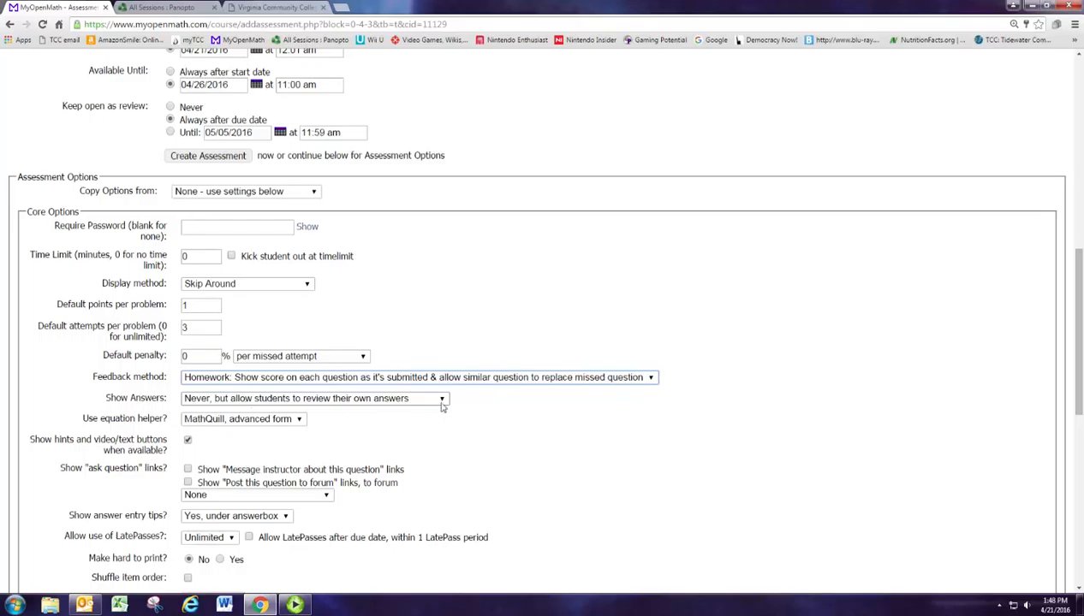
pyautogui.click(312, 397)
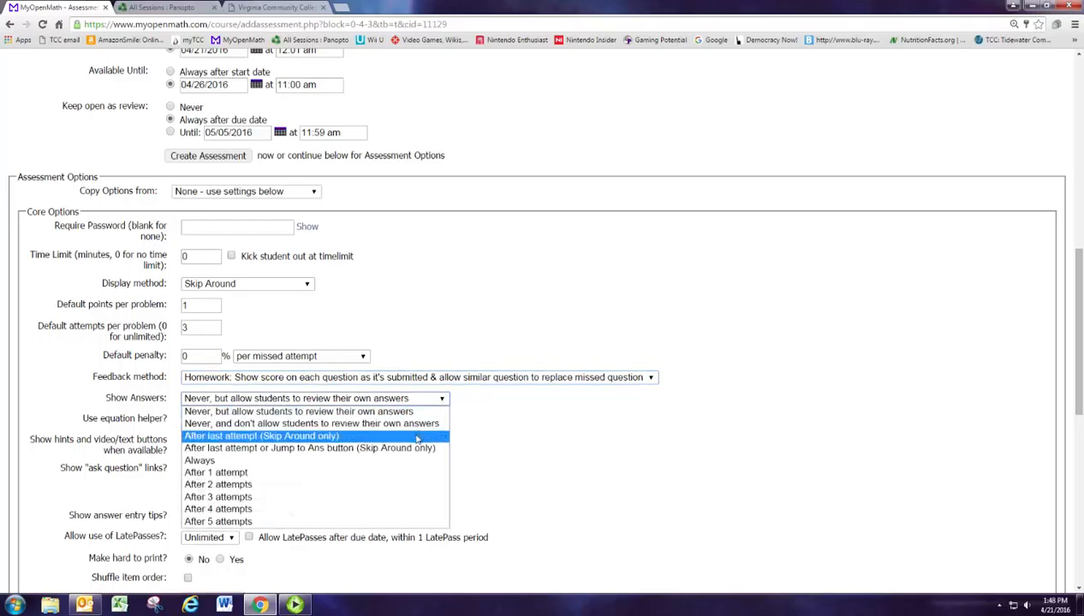
pyautogui.click(261, 436)
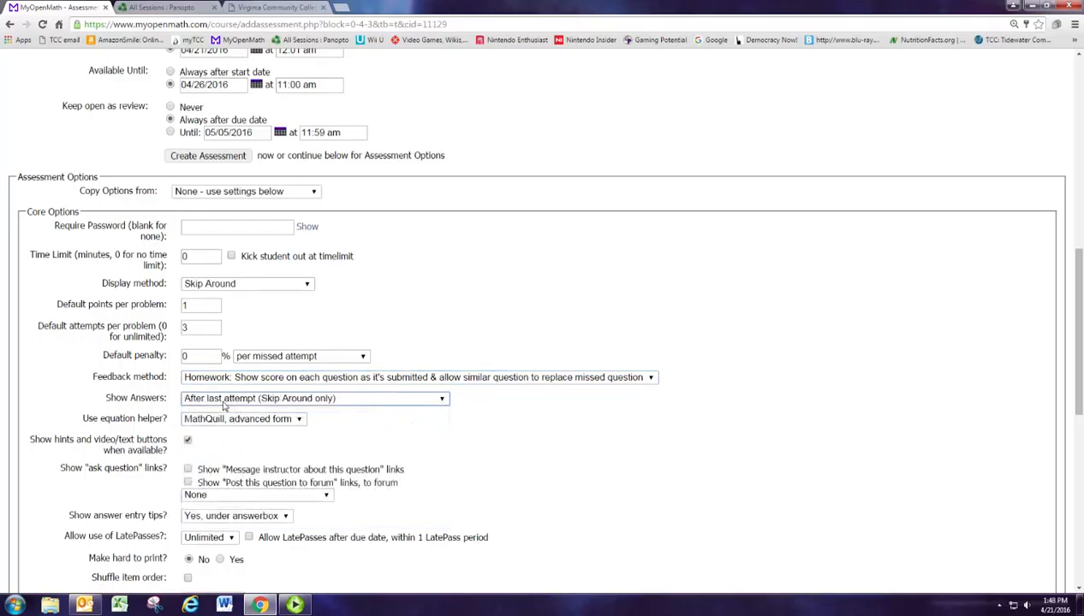
pyautogui.moveTo(243, 404)
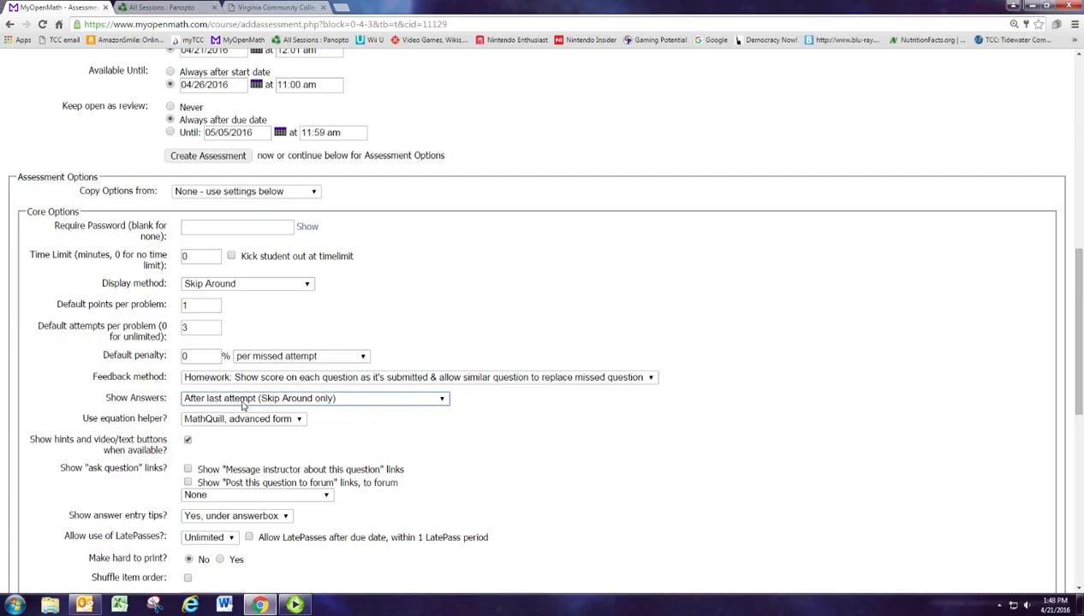
pyautogui.moveTo(382, 428)
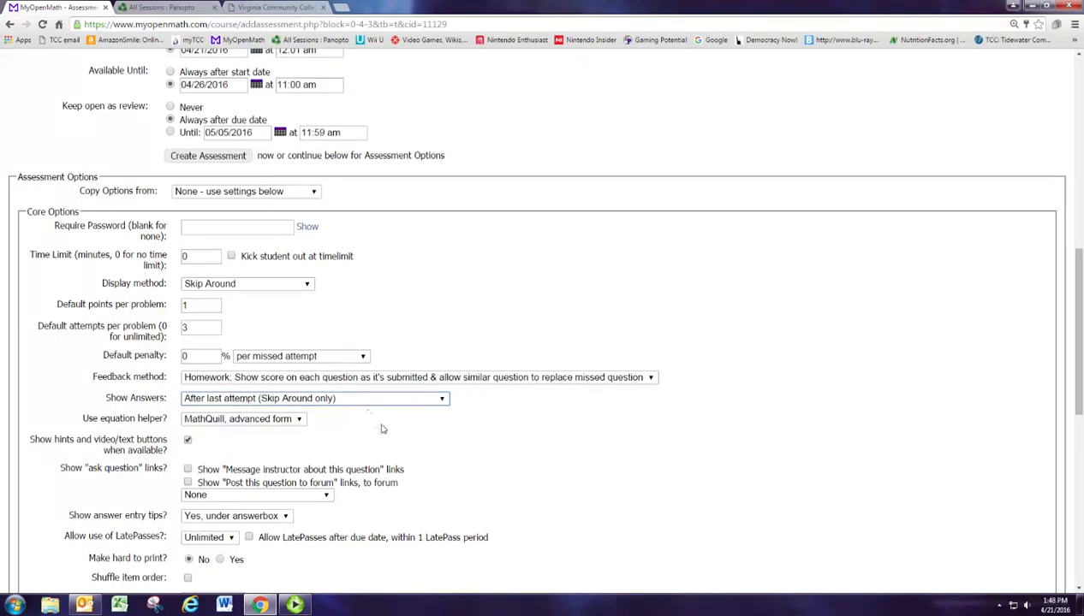
pyautogui.scroll(-3)
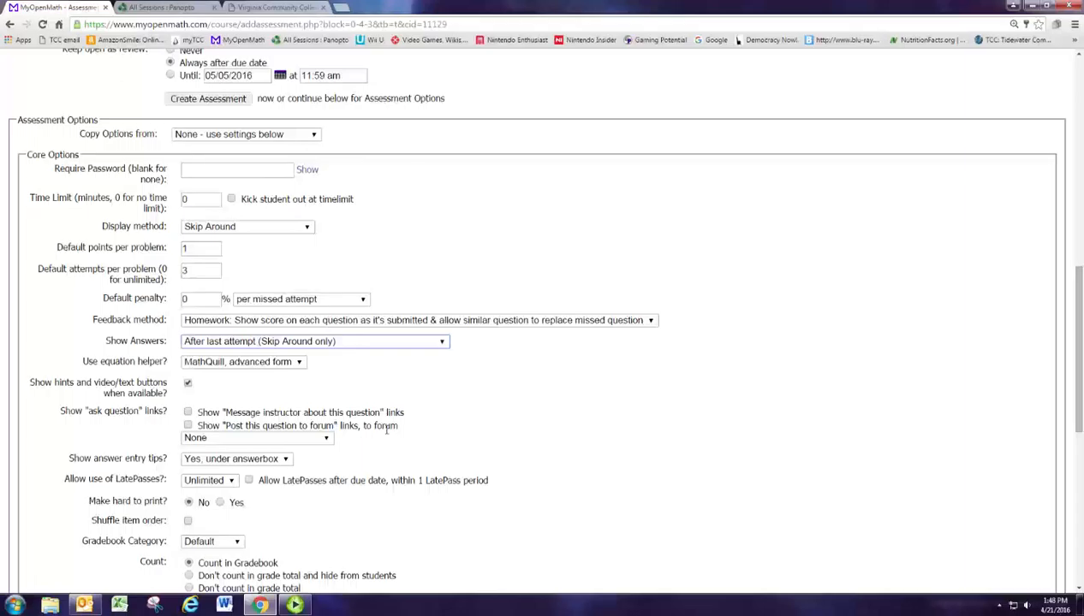
pyautogui.moveTo(384, 432)
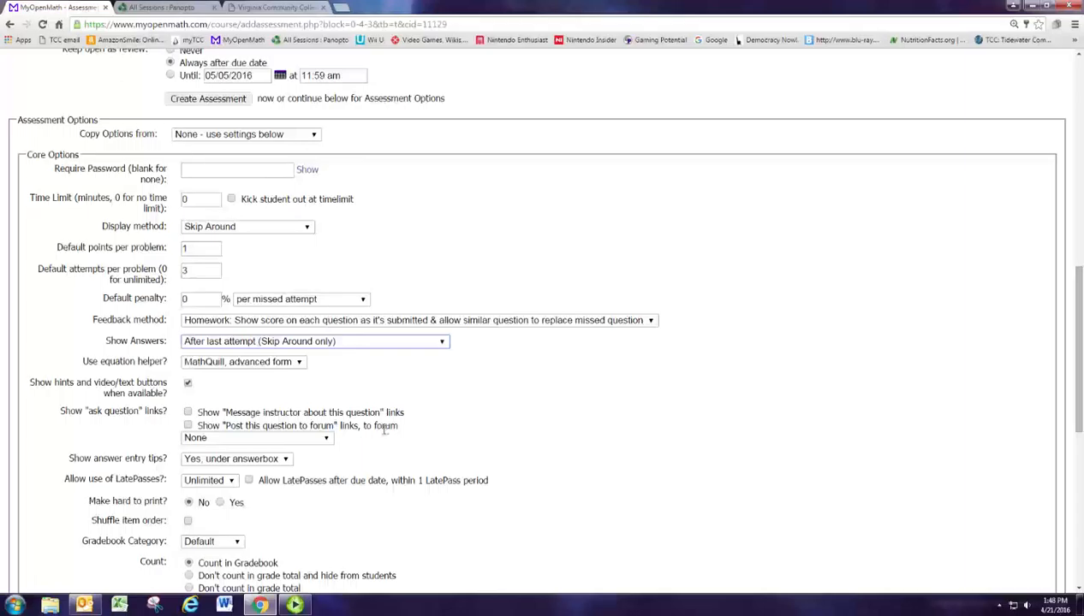
# - Enable both ask-question links, posting to the Sample Homework Q & A forum
pyautogui.scroll(-3)
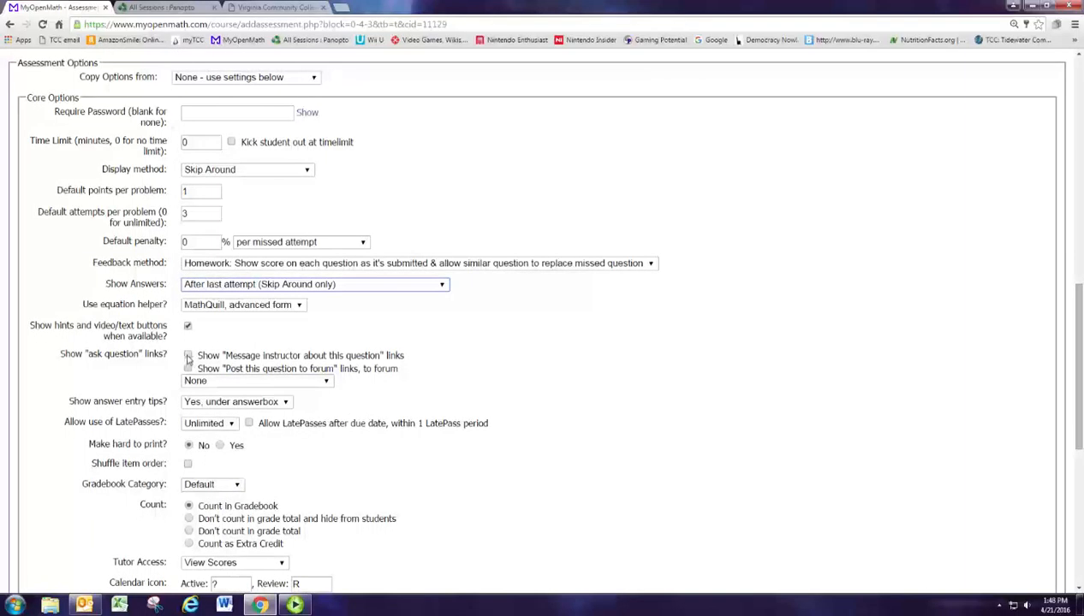
pyautogui.click(188, 355)
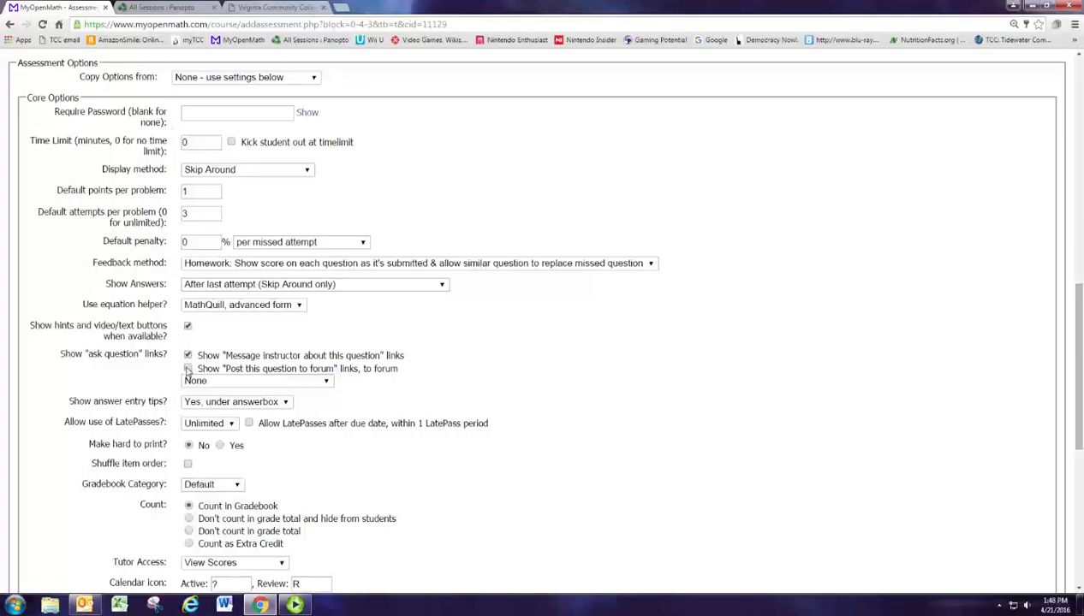
pyautogui.click(189, 368)
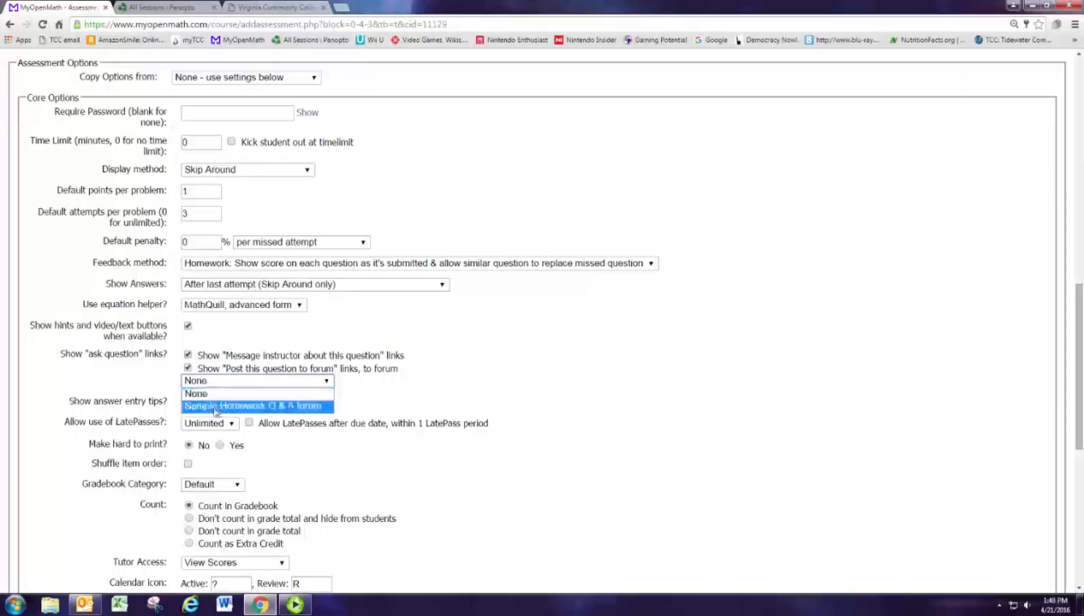
pyautogui.moveTo(283, 411)
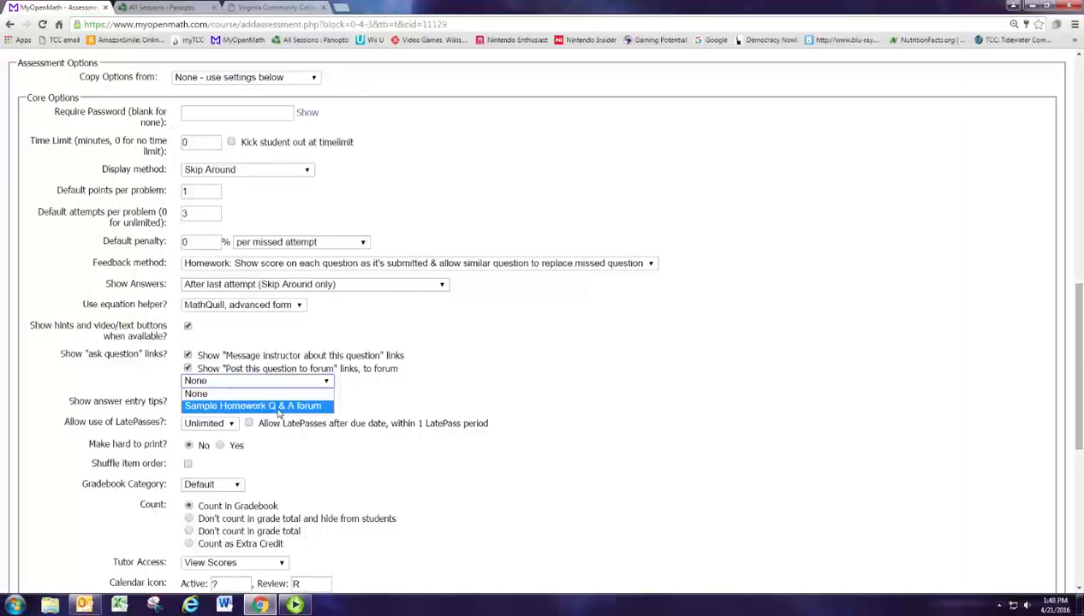
pyautogui.click(252, 405)
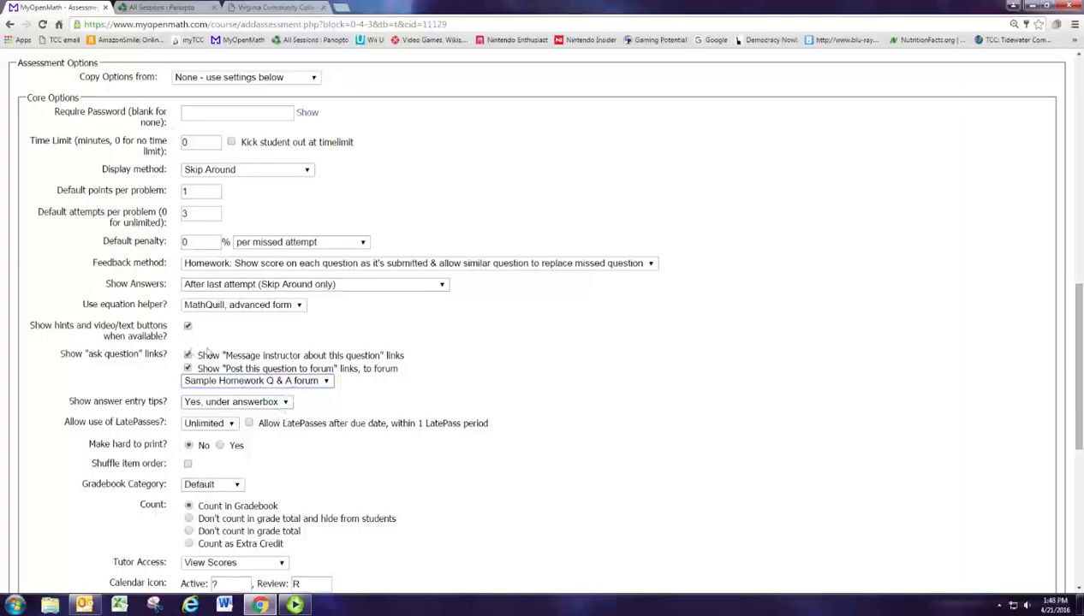
pyautogui.moveTo(448, 423)
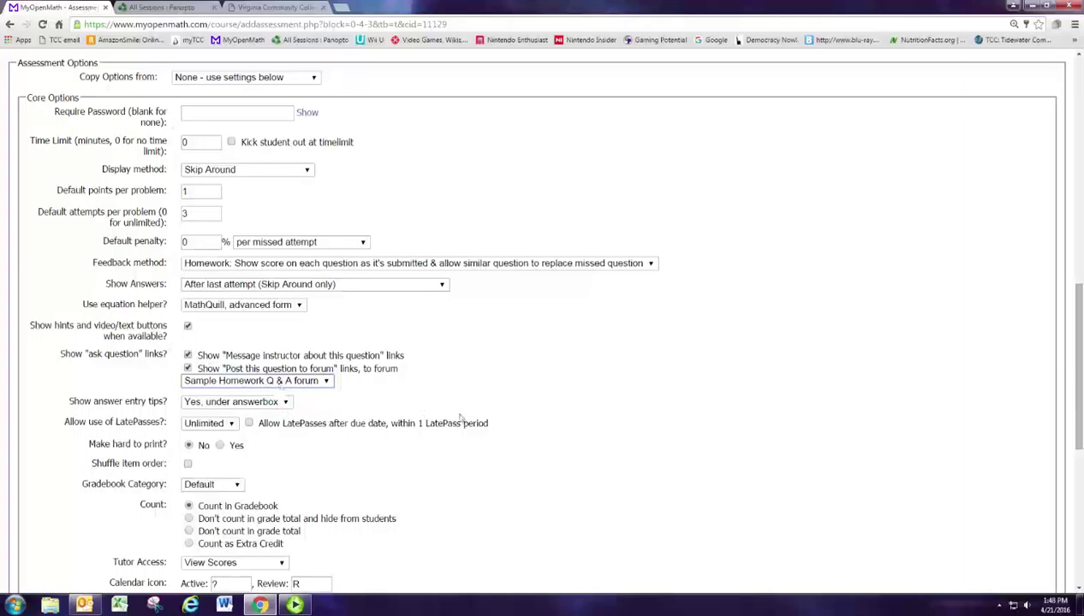
pyautogui.scroll(-3)
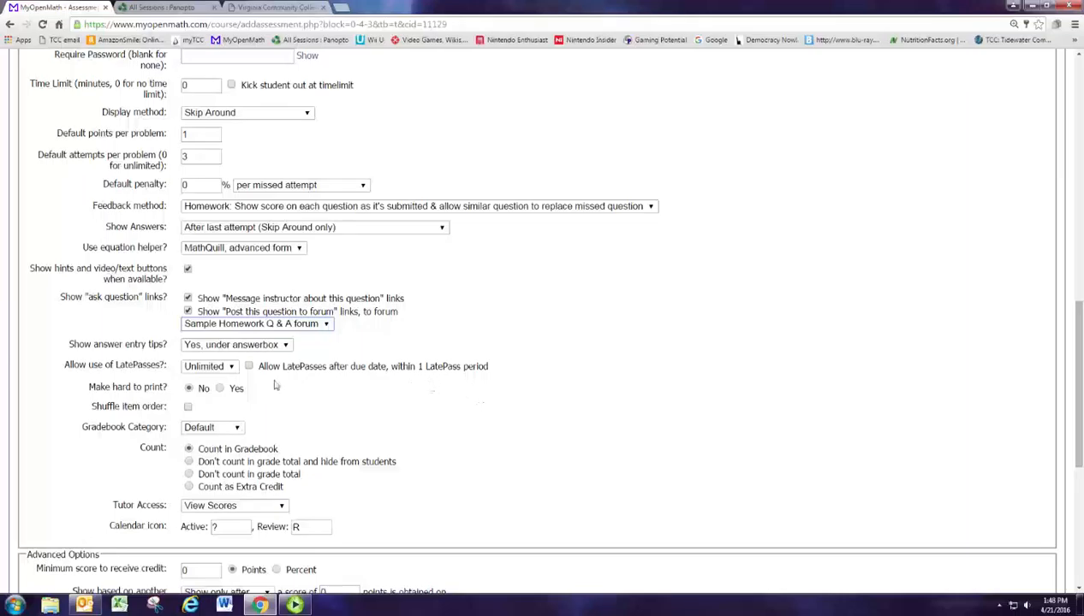
# - Allow up to 3 LatePasses, including after the due date
pyautogui.click(209, 366)
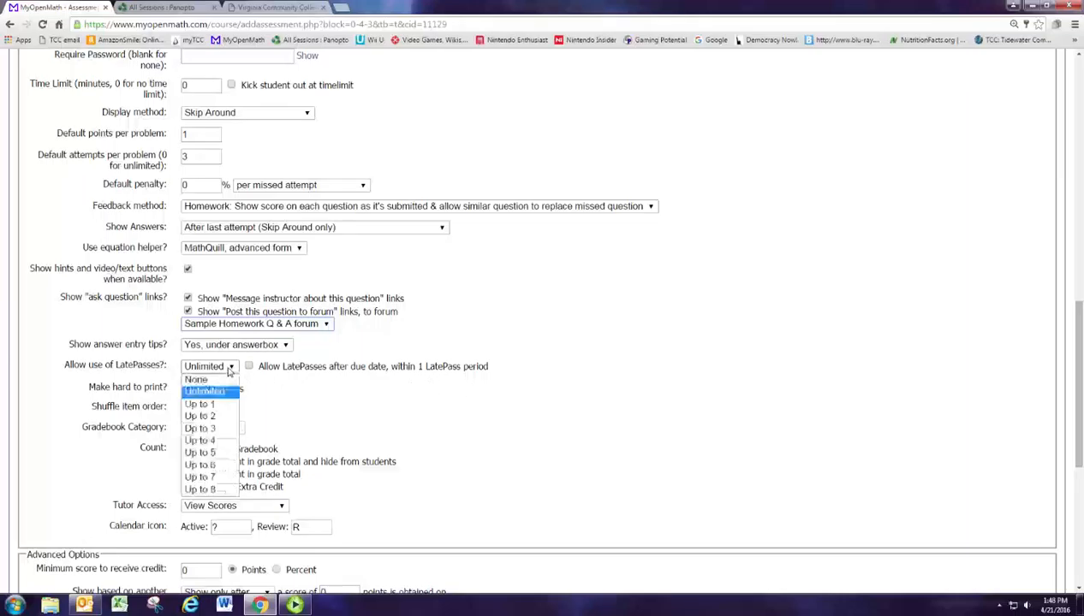
pyautogui.click(201, 428)
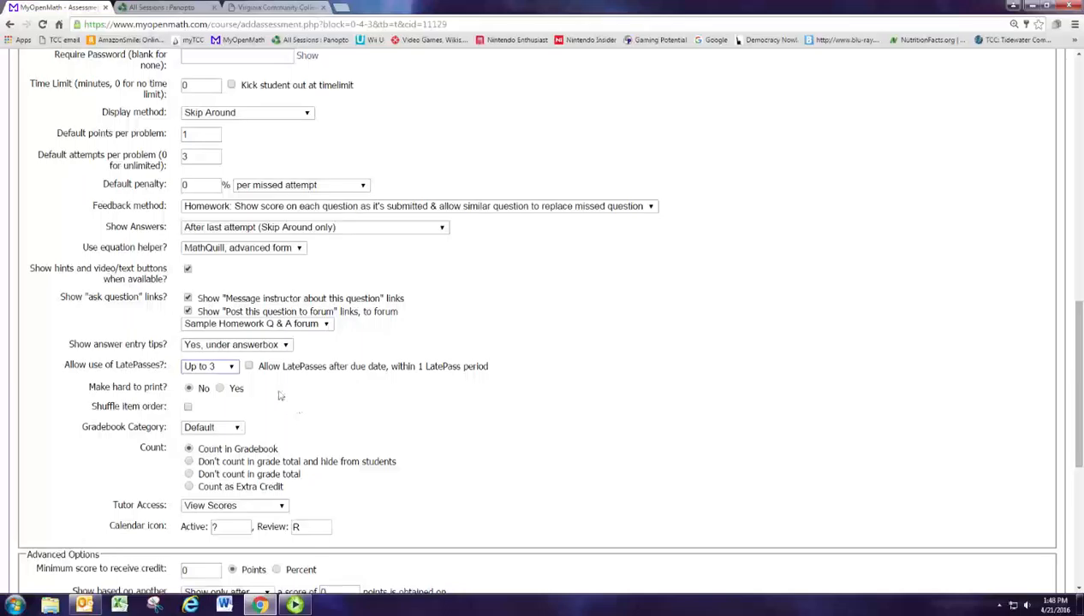
pyautogui.click(250, 367)
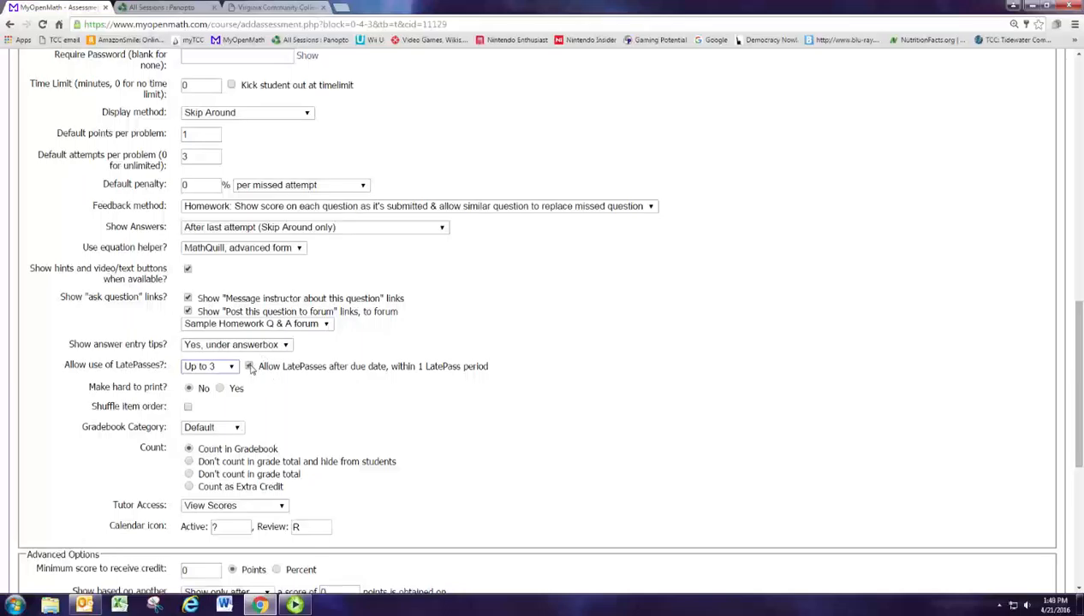
pyautogui.click(250, 366)
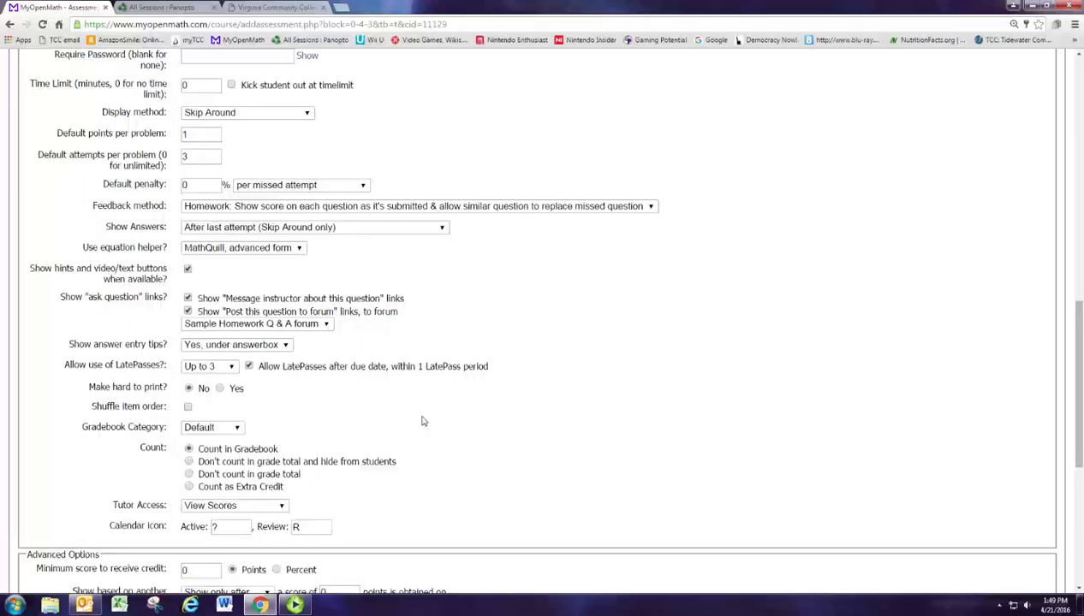
pyautogui.moveTo(289, 377)
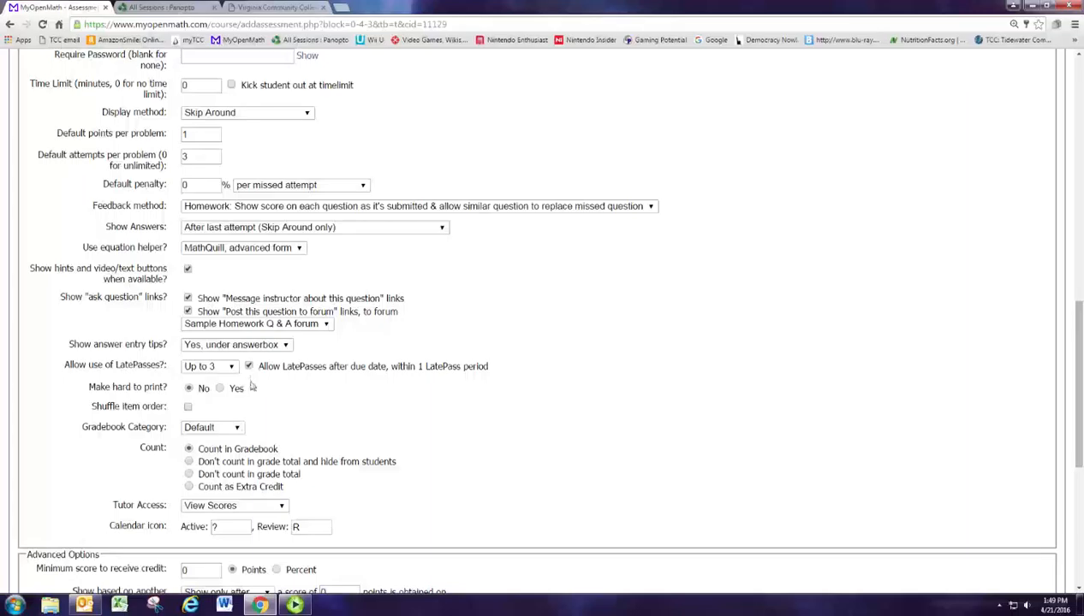
# - Set Gradebook Category to Homework and relabel the calendar icon text
pyautogui.scroll(-3)
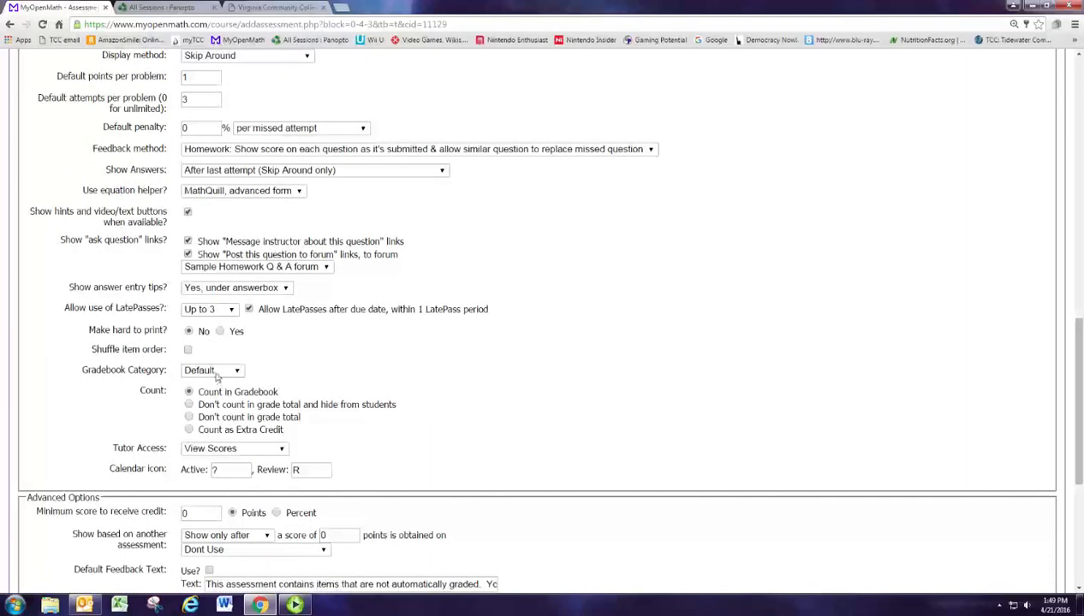
pyautogui.click(212, 369)
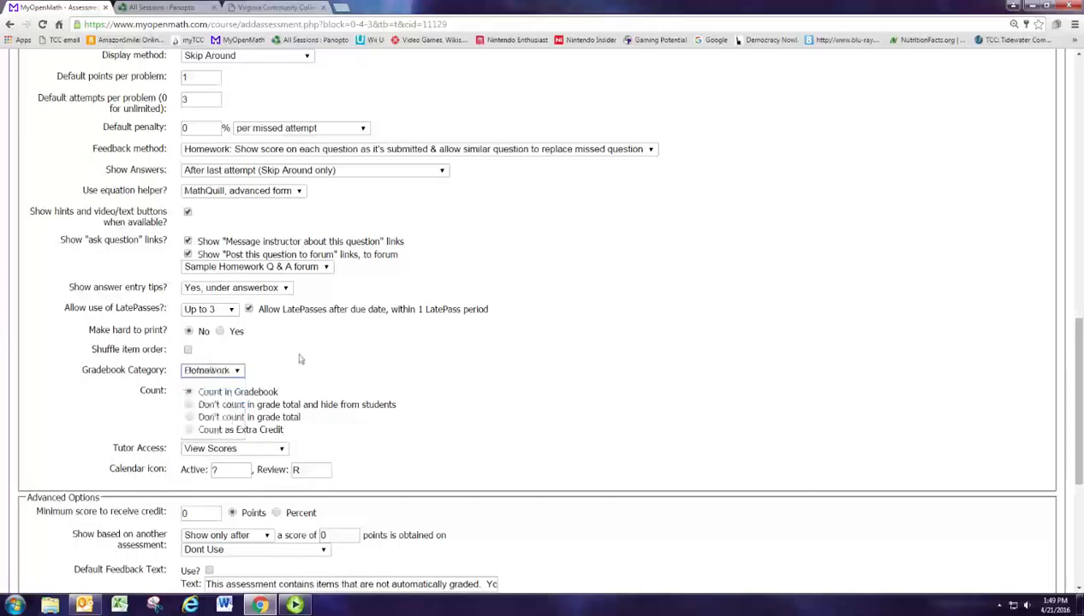
pyautogui.moveTo(319, 352)
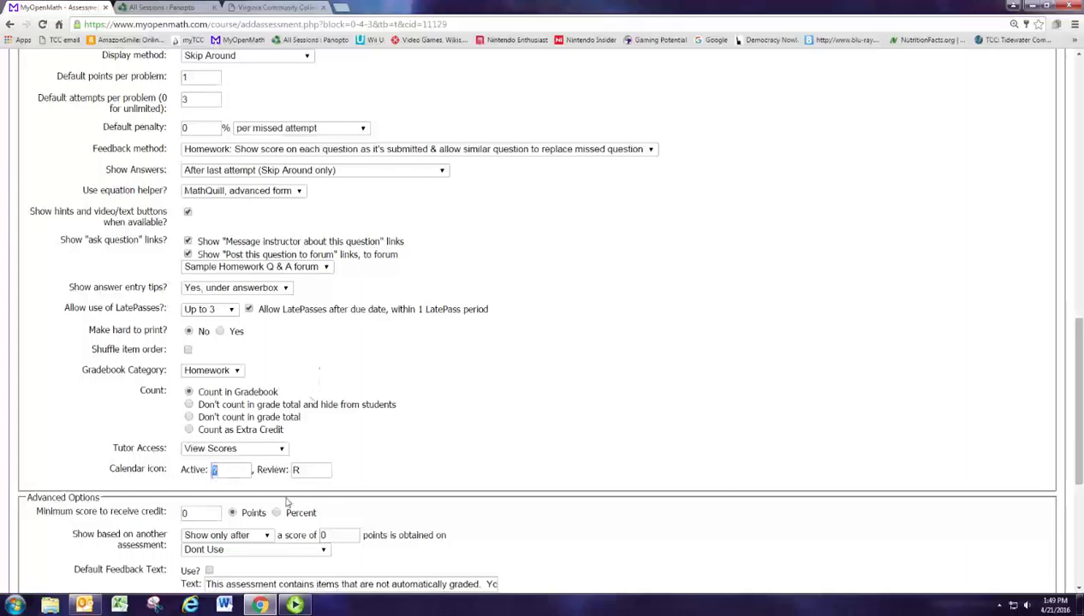
pyautogui.write('Homework')
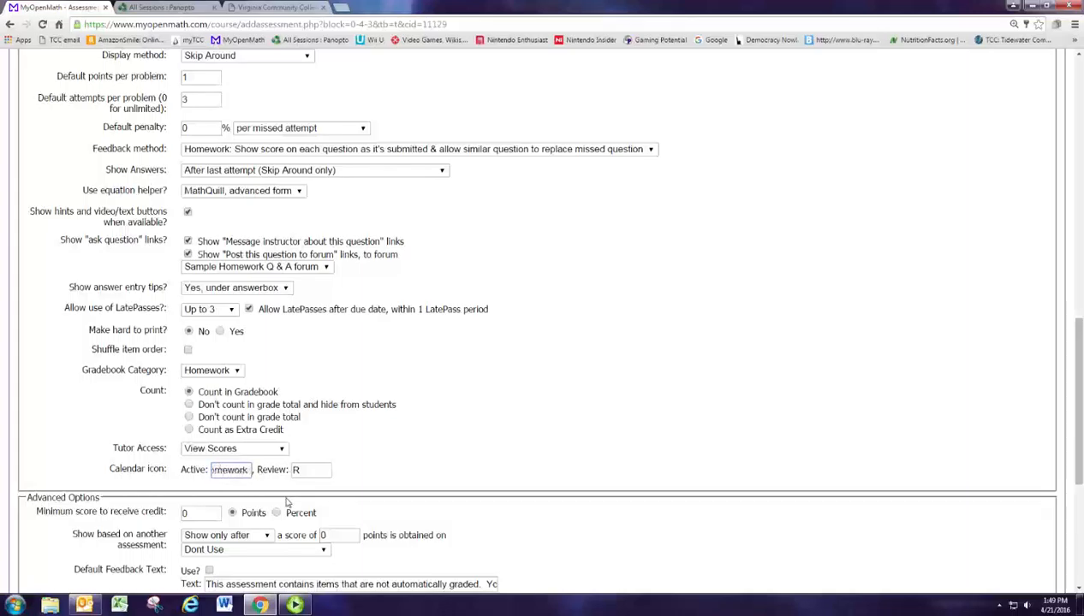
pyautogui.write('Section1')
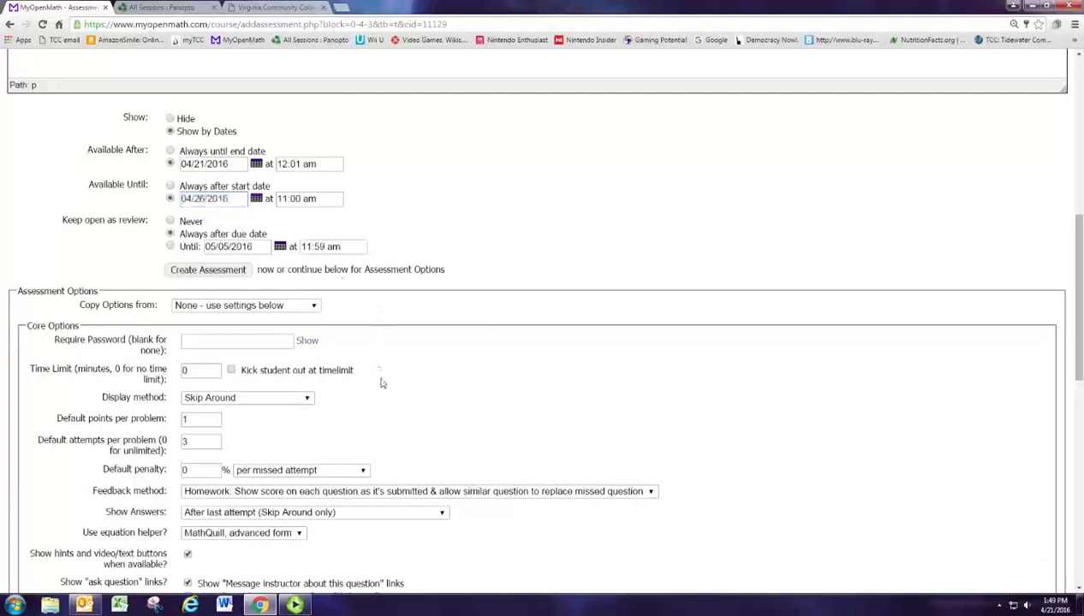
# - Keep Copy Options as 'None - use settings below' and create the assessment
pyautogui.scroll(-3)
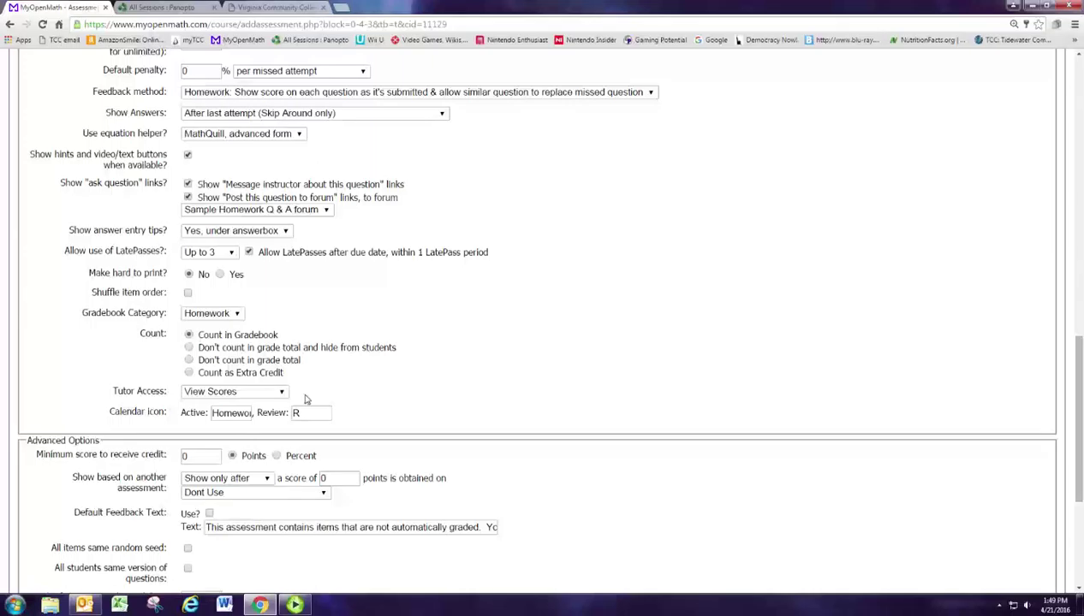
pyautogui.scroll(3)
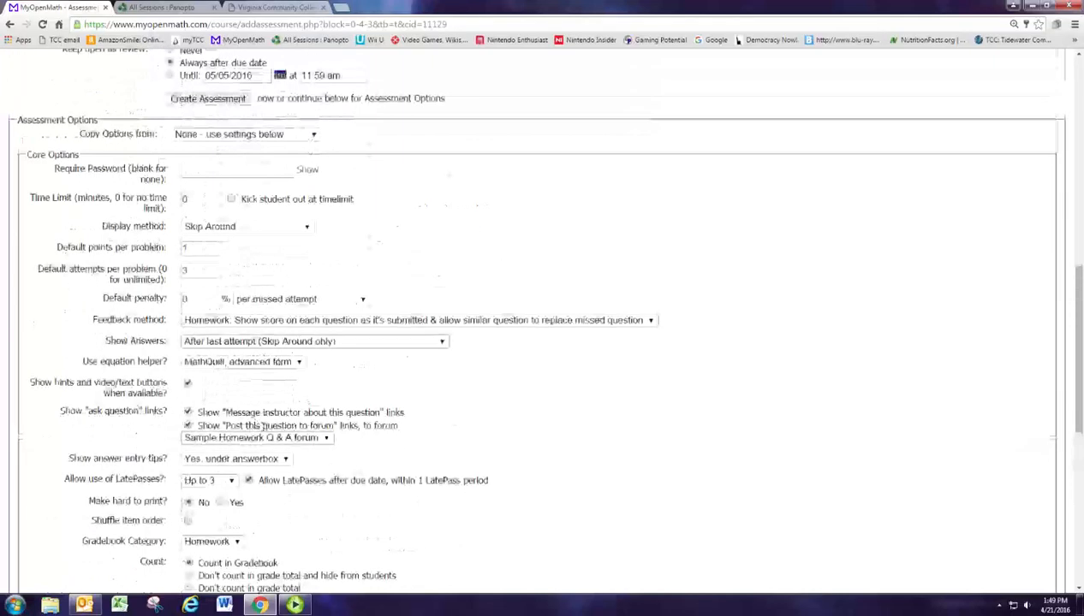
pyautogui.scroll(3)
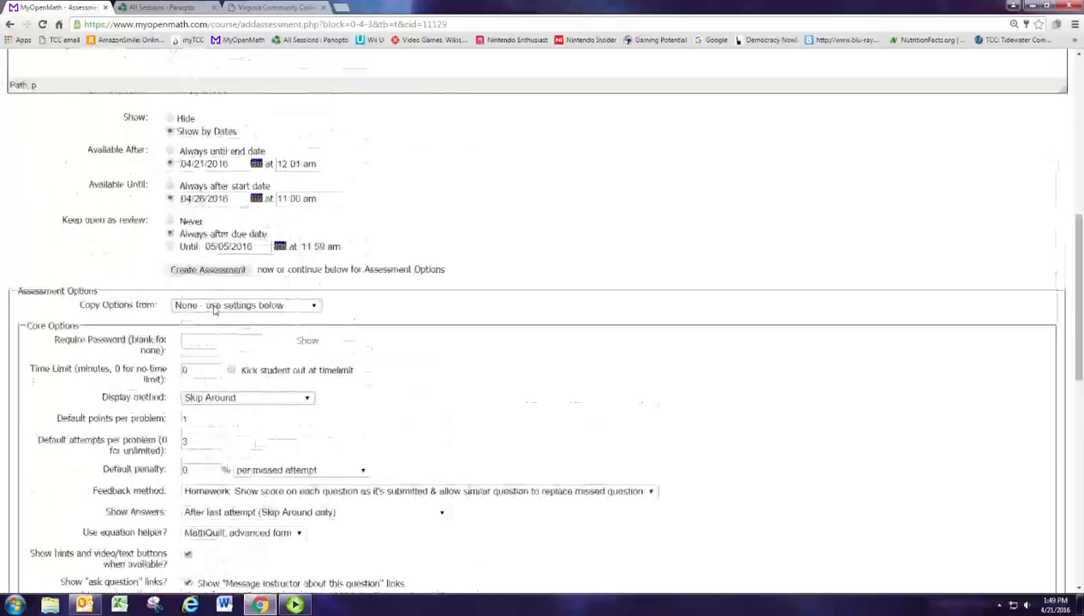
pyautogui.click(247, 305)
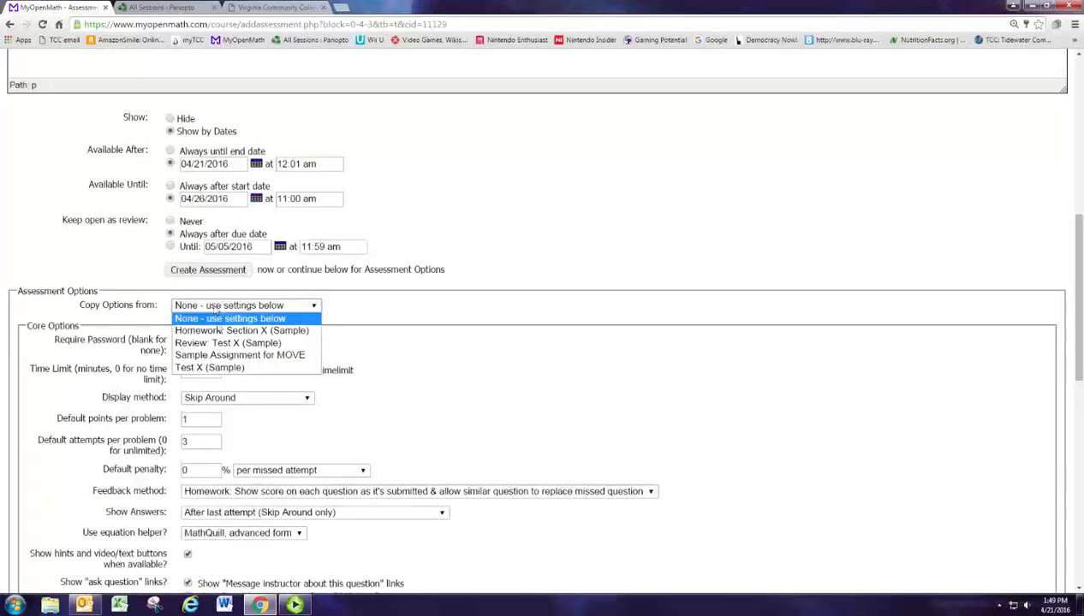
pyautogui.click(230, 319)
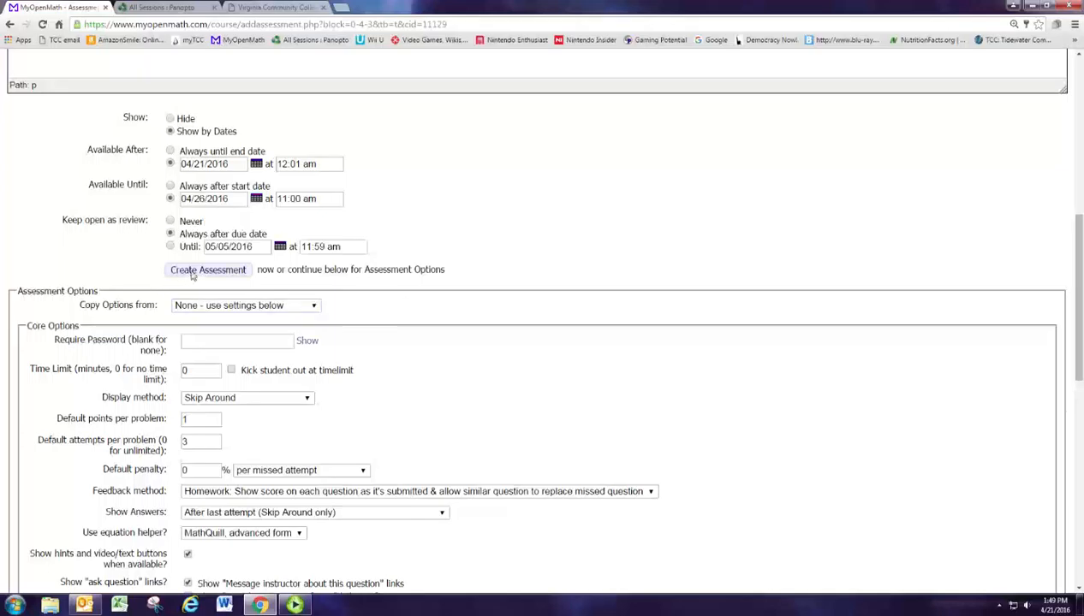
pyautogui.click(207, 271)
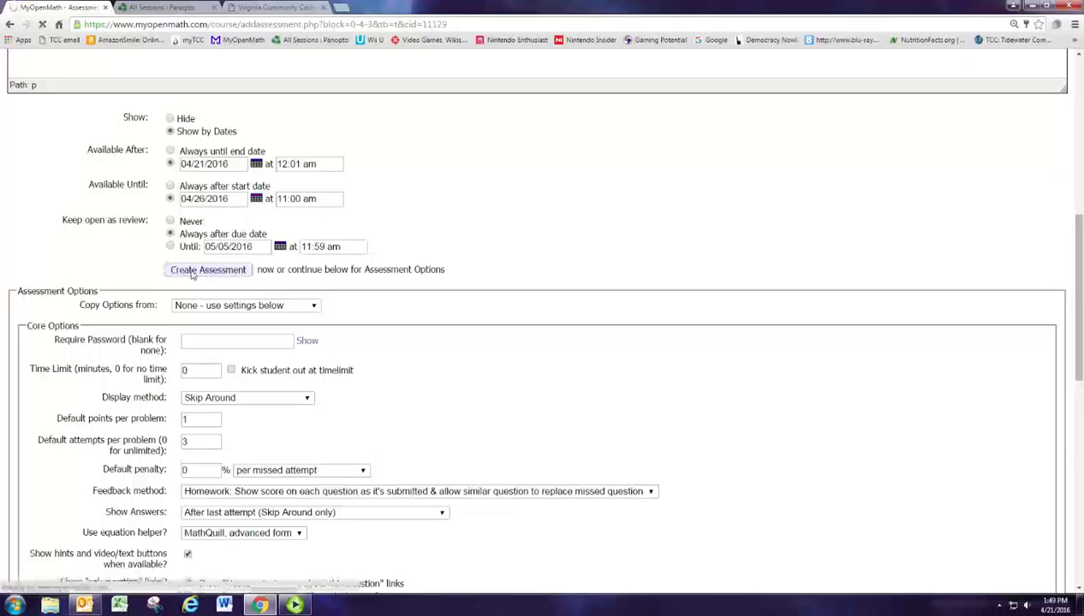
pyautogui.click(207, 270)
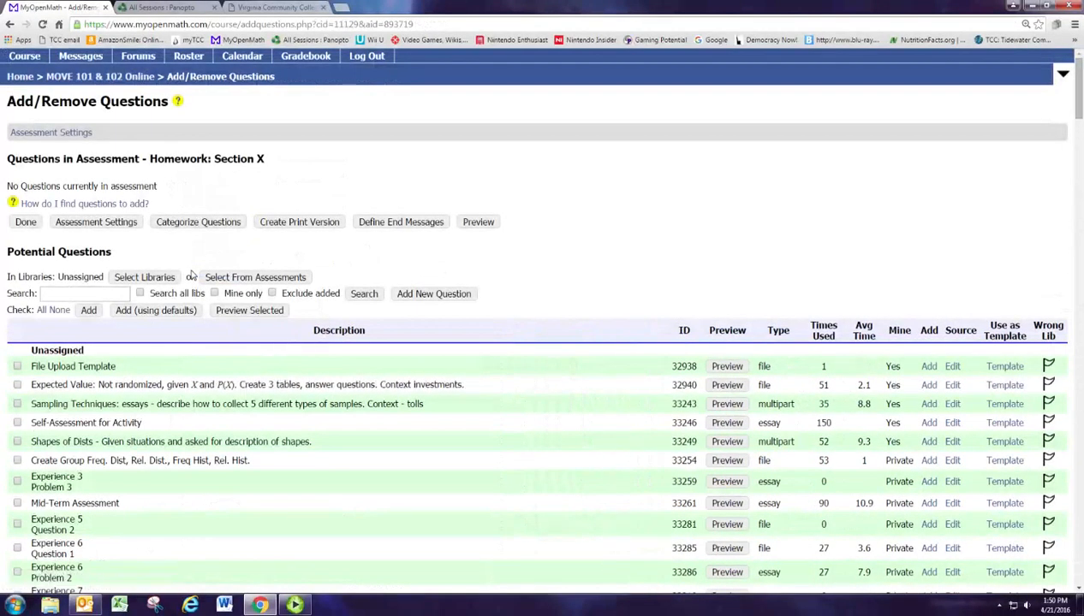
pyautogui.moveTo(192, 277)
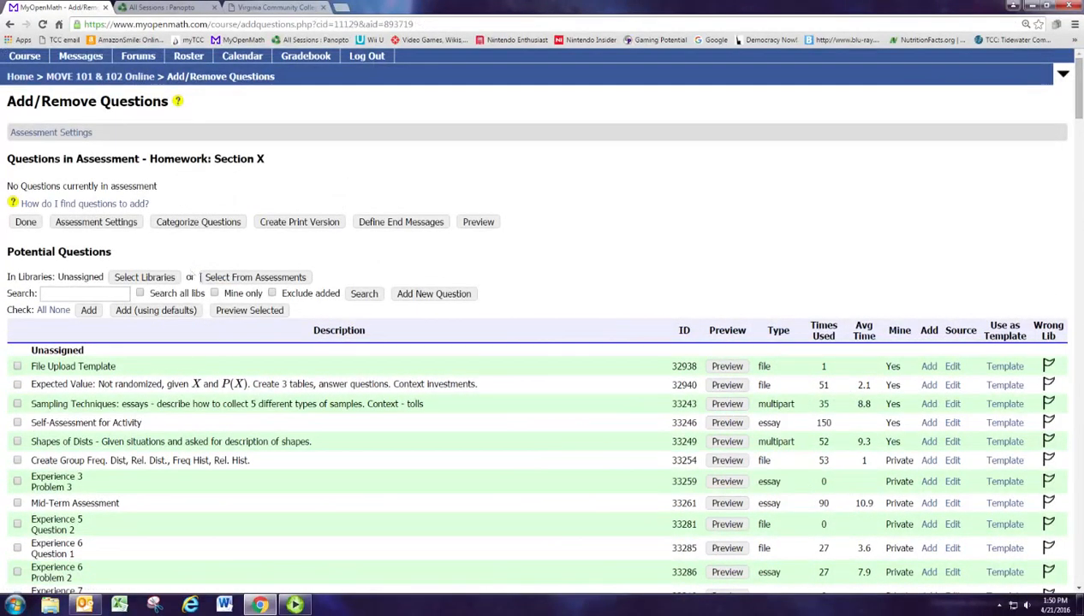